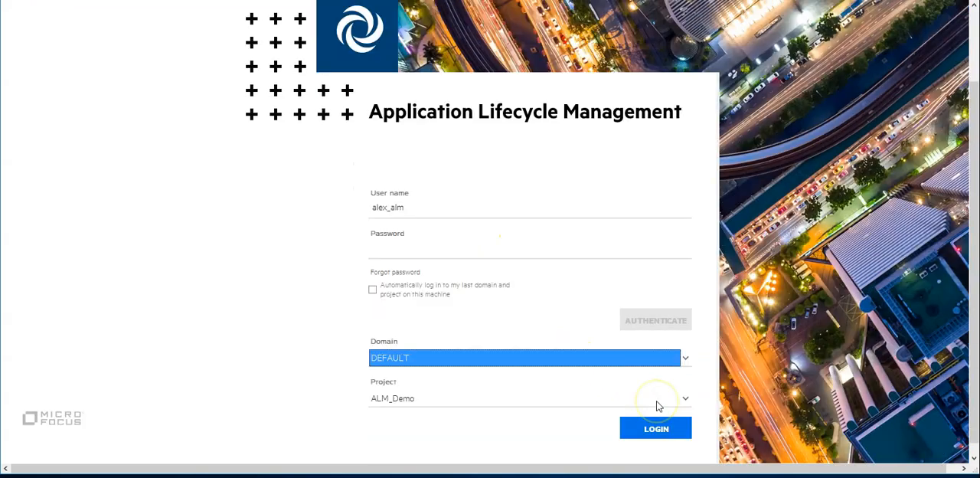
Step: Log into the ALM_Demo project in the DEFAULT domain to reach the Defects module
click(655, 428)
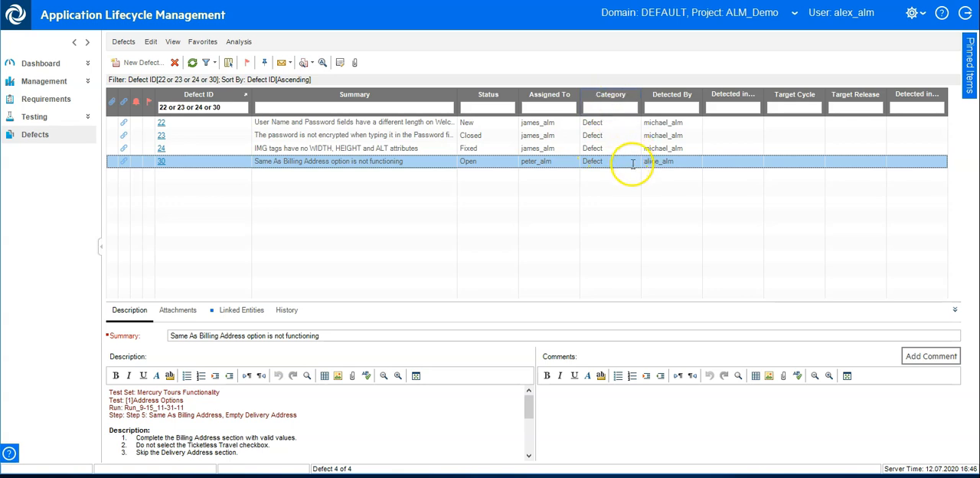
Step: Show Open defect 30's Status and Category cells are still editable, then reach the gear menu
click(634, 162)
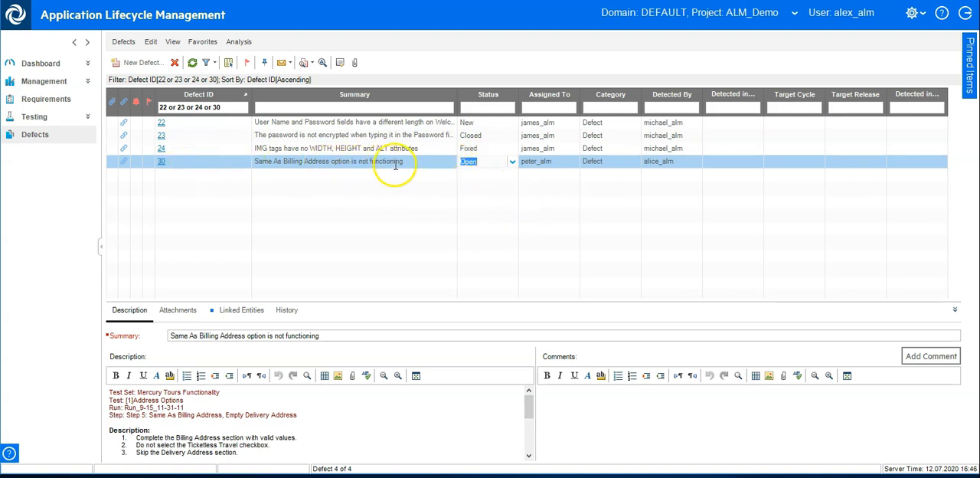
mouse_move(573, 159)
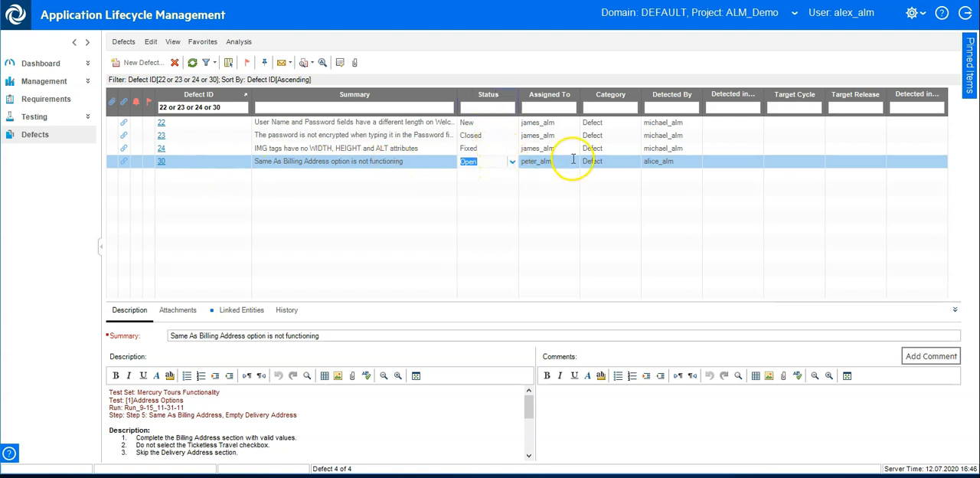
click(605, 161)
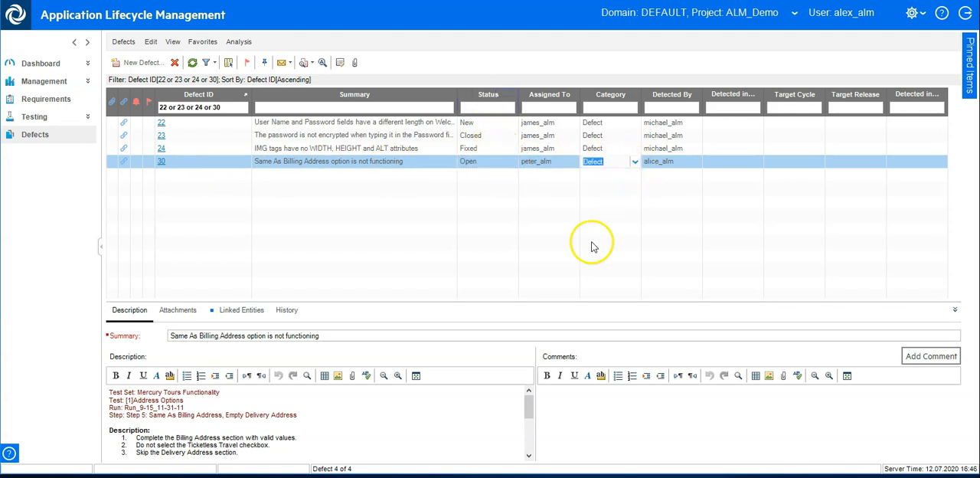
mouse_move(598, 228)
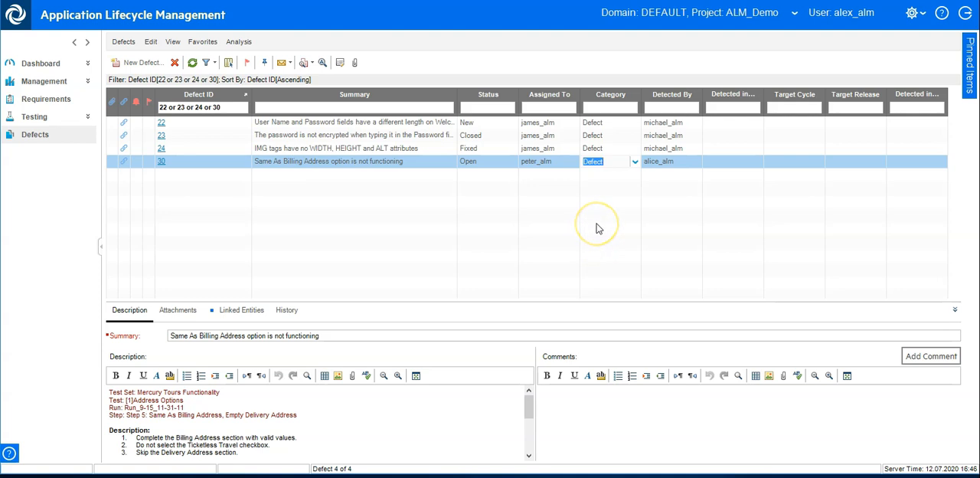
mouse_move(687, 190)
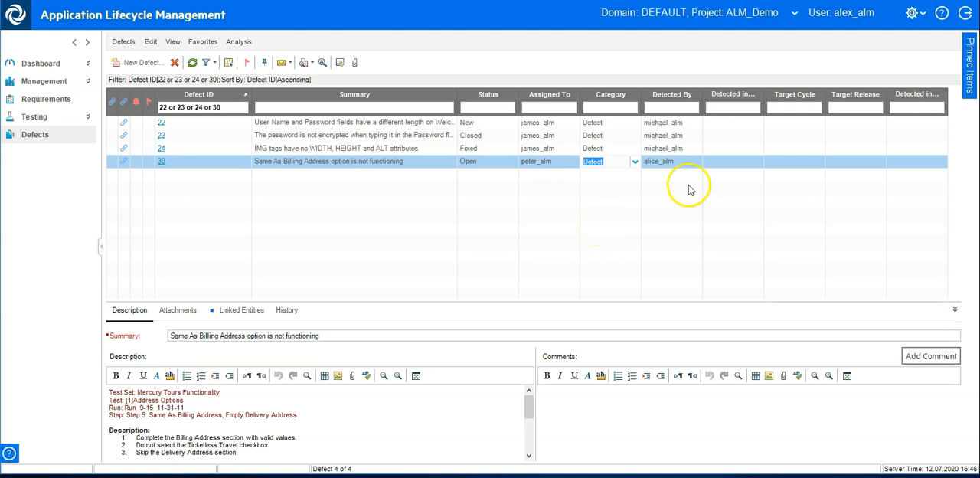
click(912, 13)
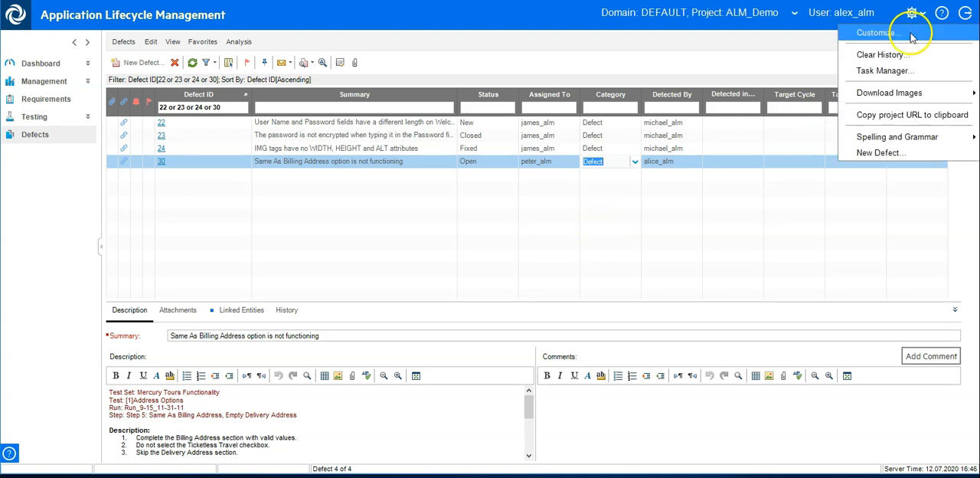
Step: Launch the Script Editor from the Workflow page of Project Customization
click(875, 32)
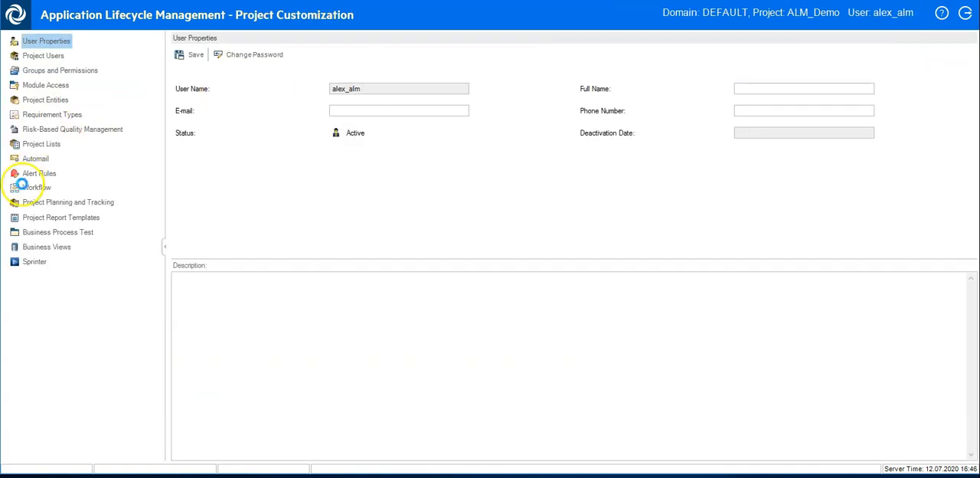
click(36, 188)
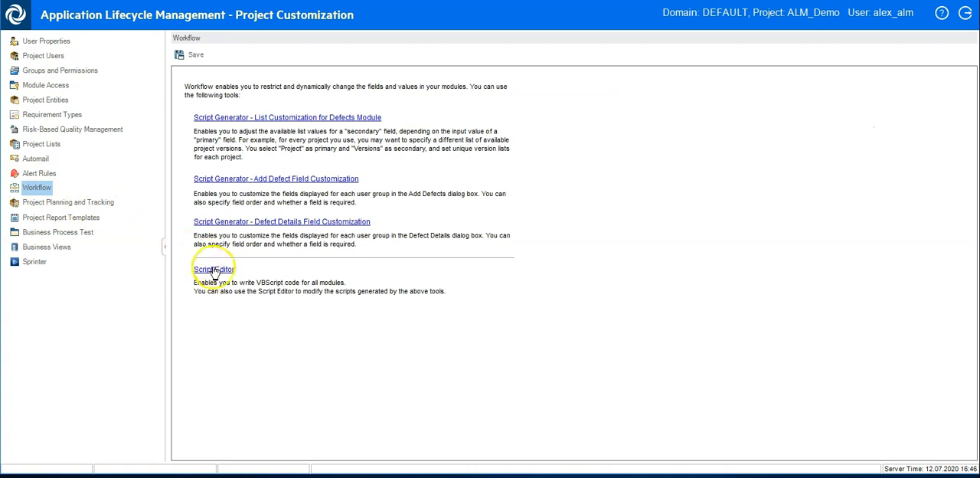
click(214, 269)
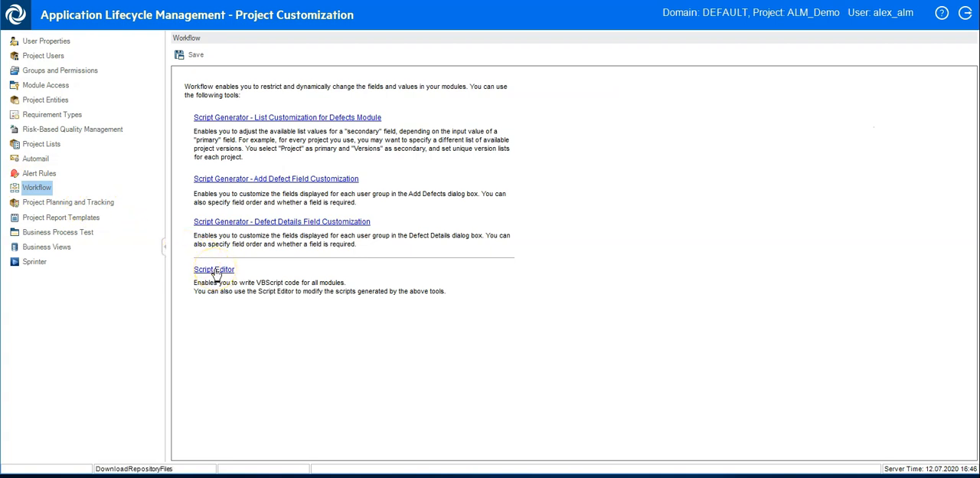
click(214, 268)
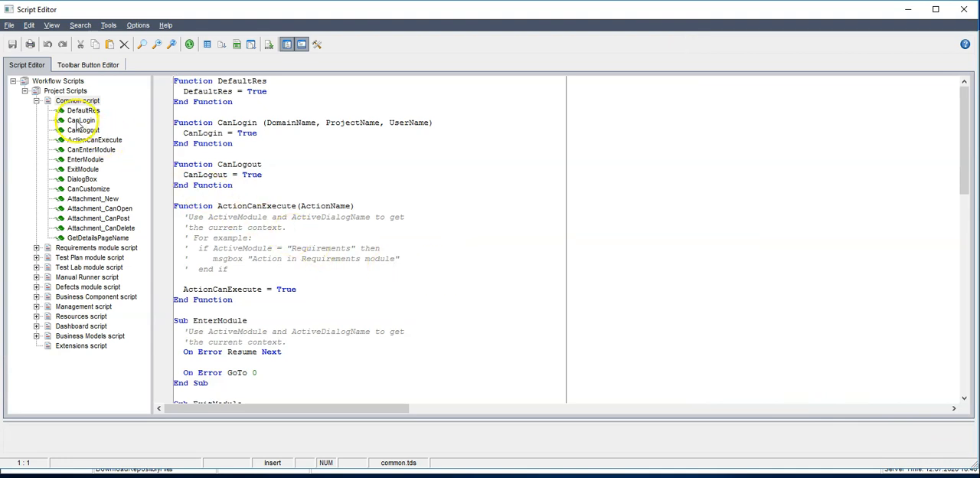
Step: Show the Bug_MoveTo subroutine of the Defects module script and start a new line below Status_IsChanged
click(37, 100)
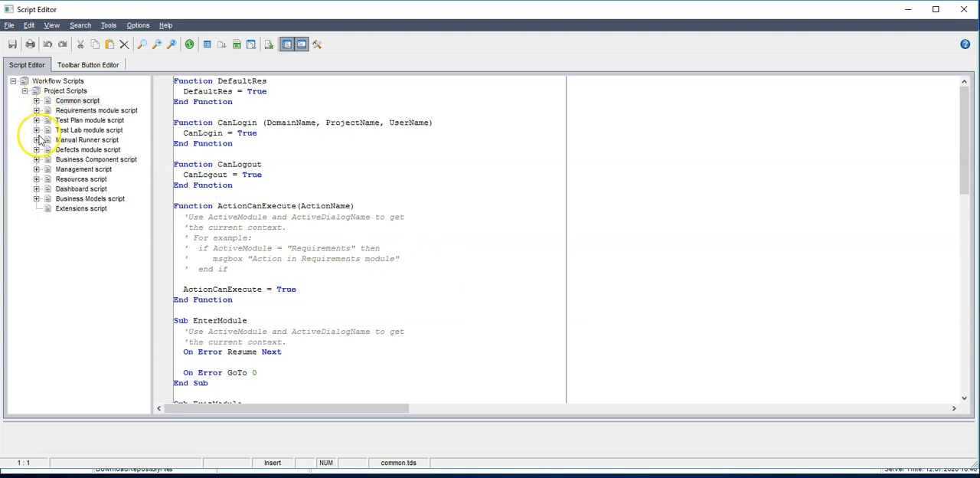
click(37, 149)
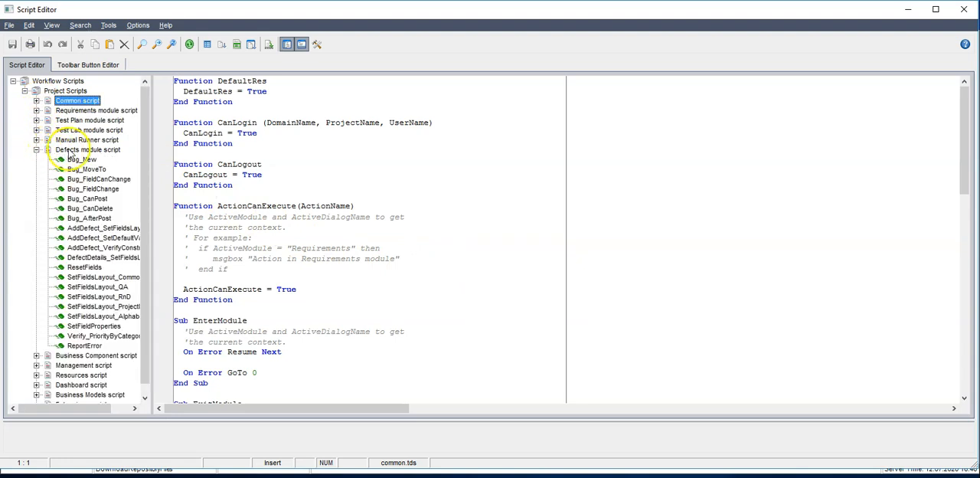
click(83, 169)
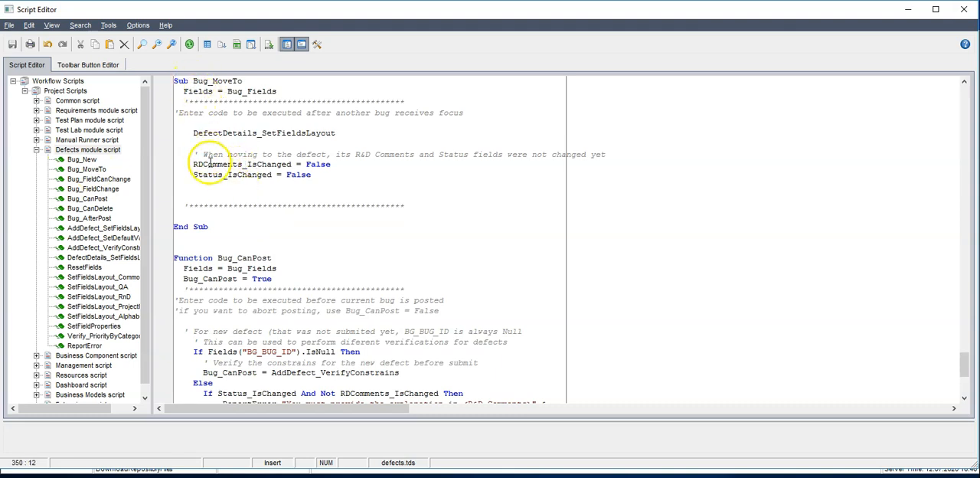
click(194, 195)
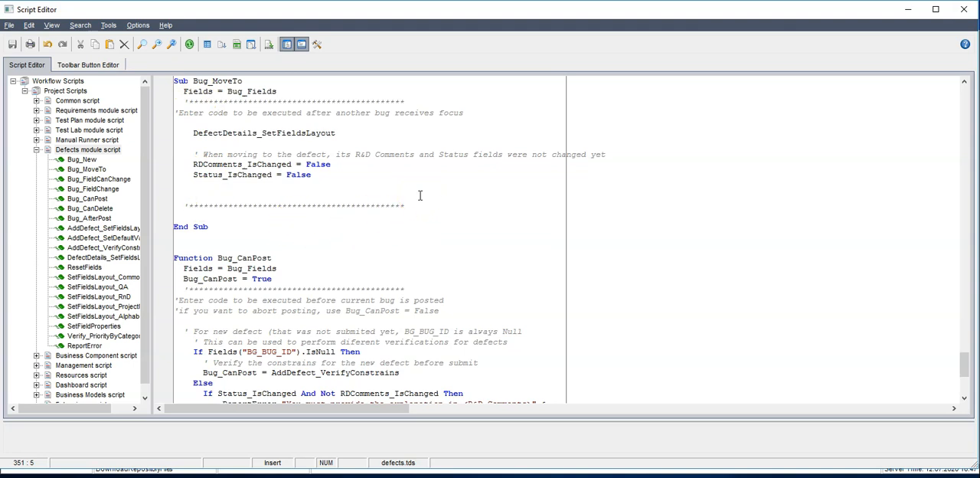
Step: Add the line Bug_Fields("BG_USER_05").IsReadOnly = True to Bug_MoveTo using autocomplete
text(Bug_)
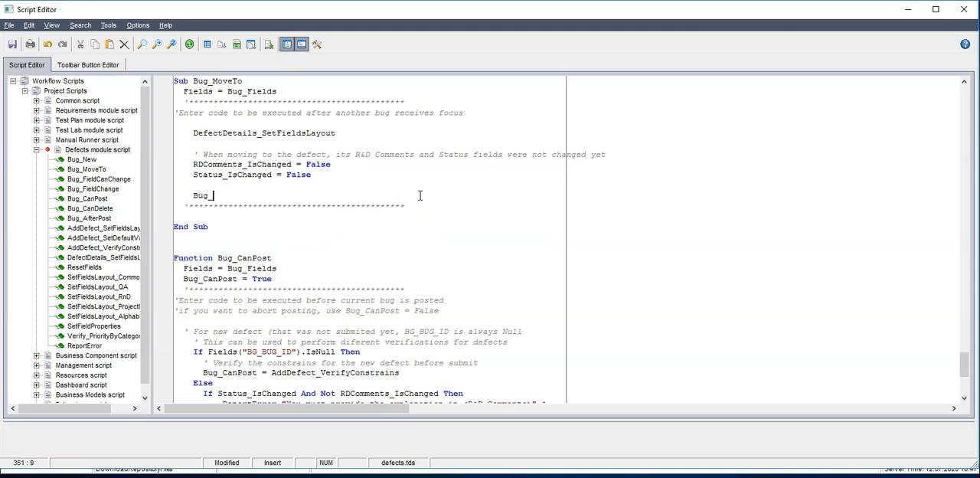
text(Fields("BG_USER_05)
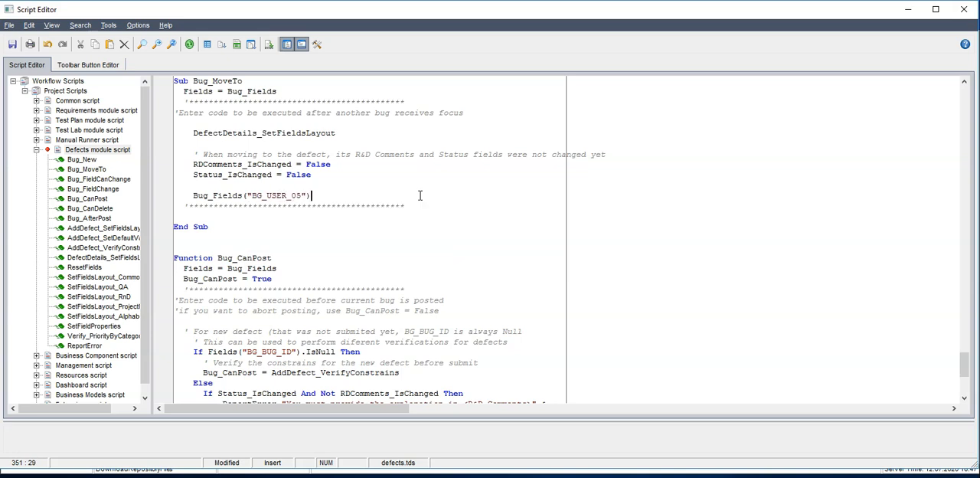
text(.)
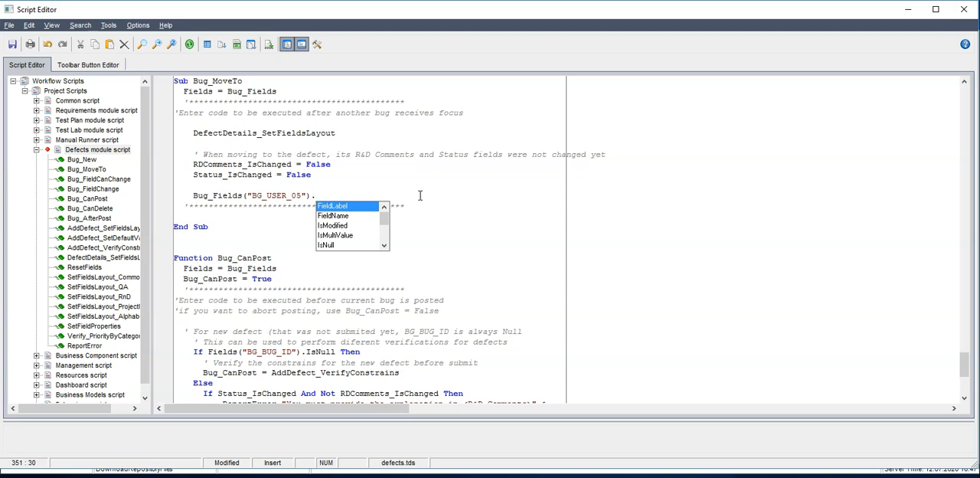
text(IsReadOnly = T)
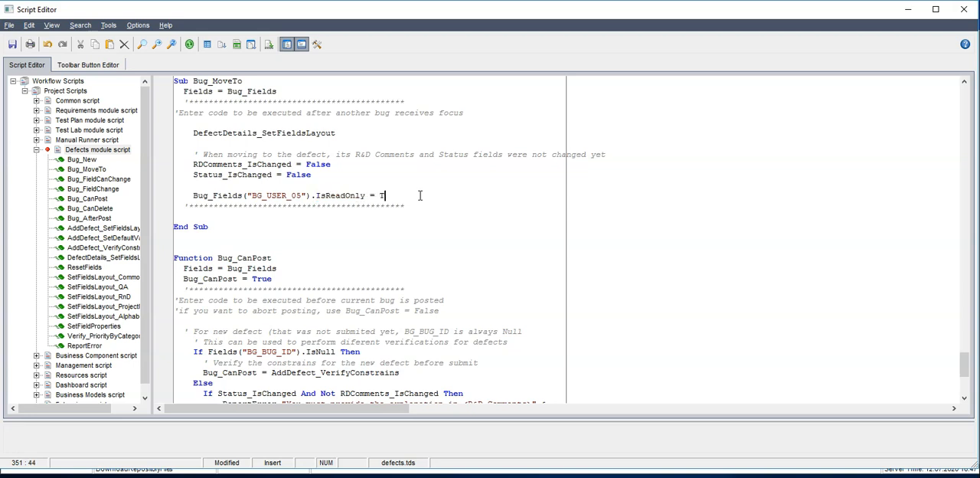
text(rue)
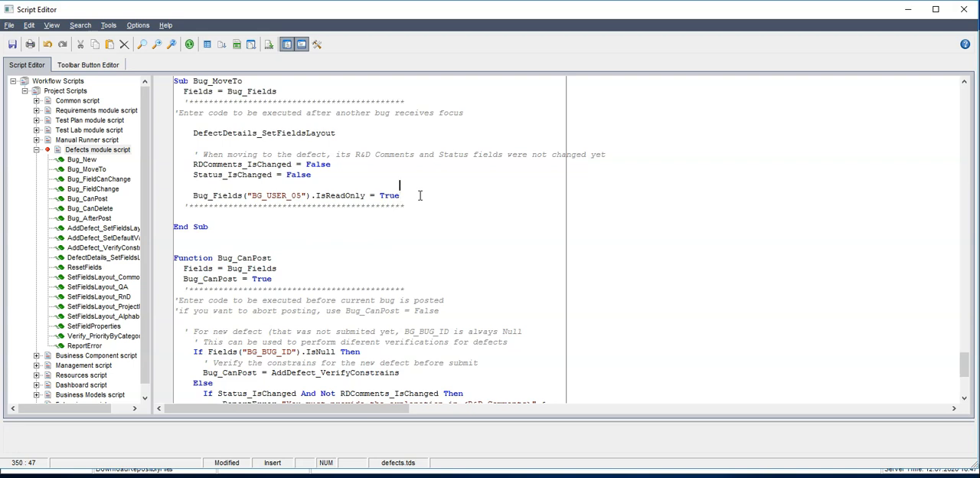
mouse_move(266, 148)
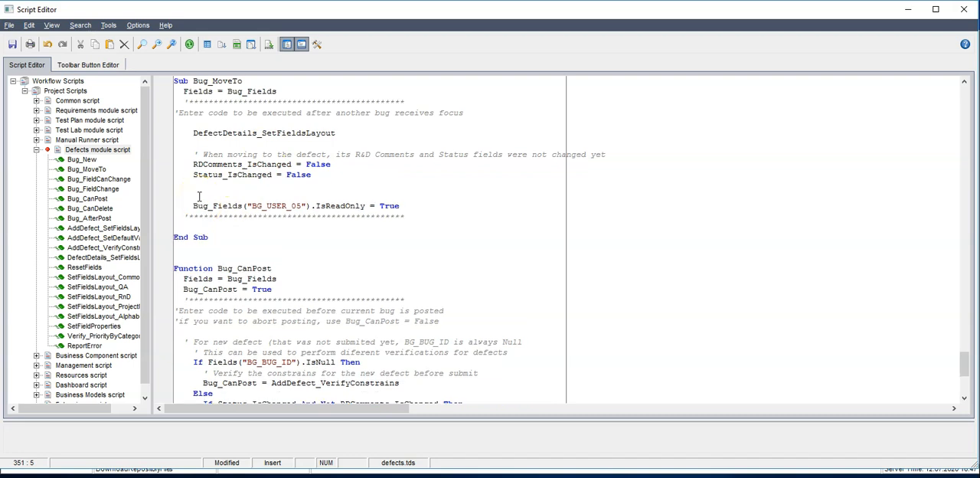
Step: Write If Bug_Fields("BG_STATUS").Value = "Open" then above the IsReadOnly line
text(If)
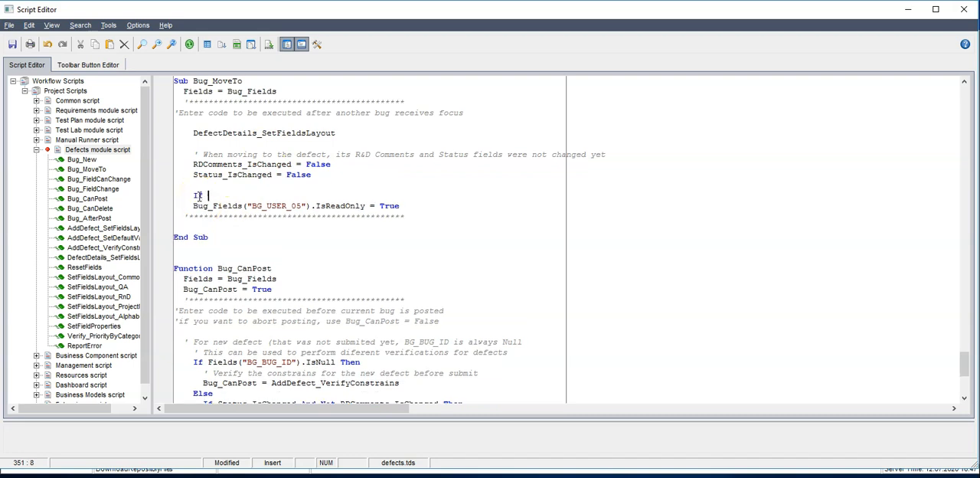
text(Bug)
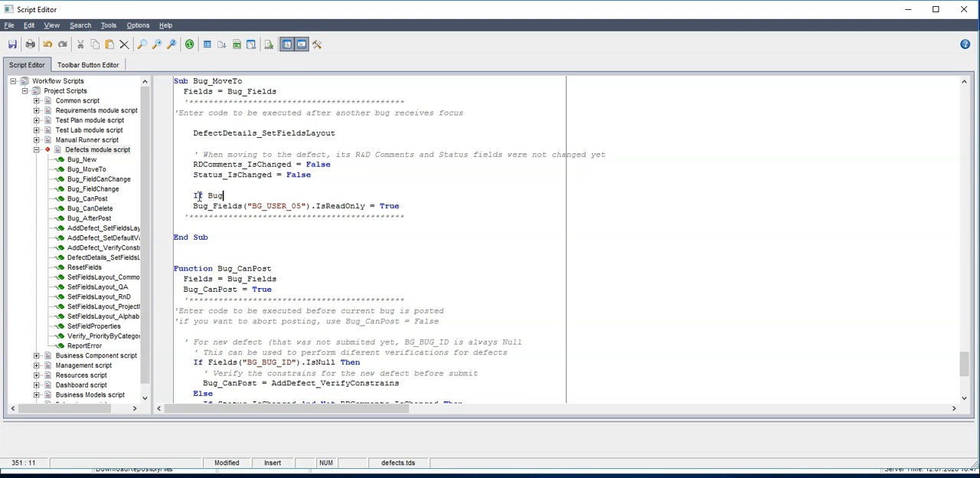
text(_f)
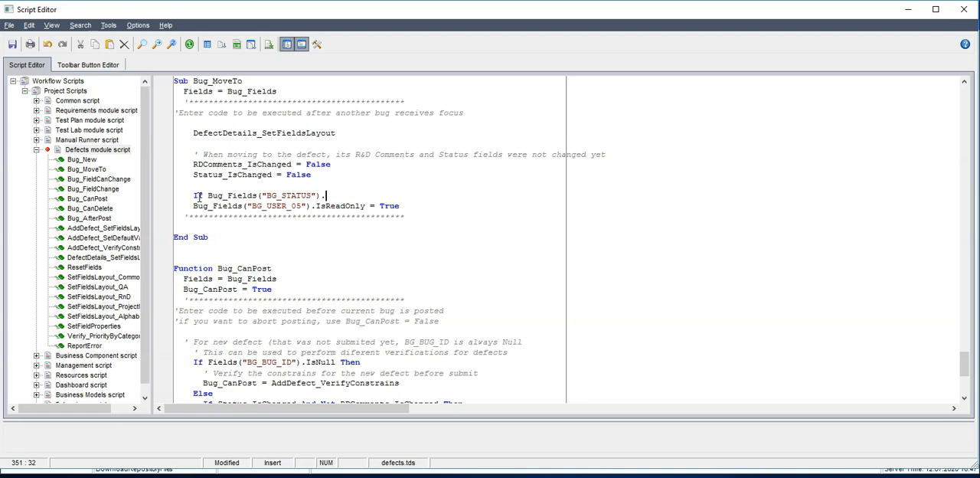
text(Value)
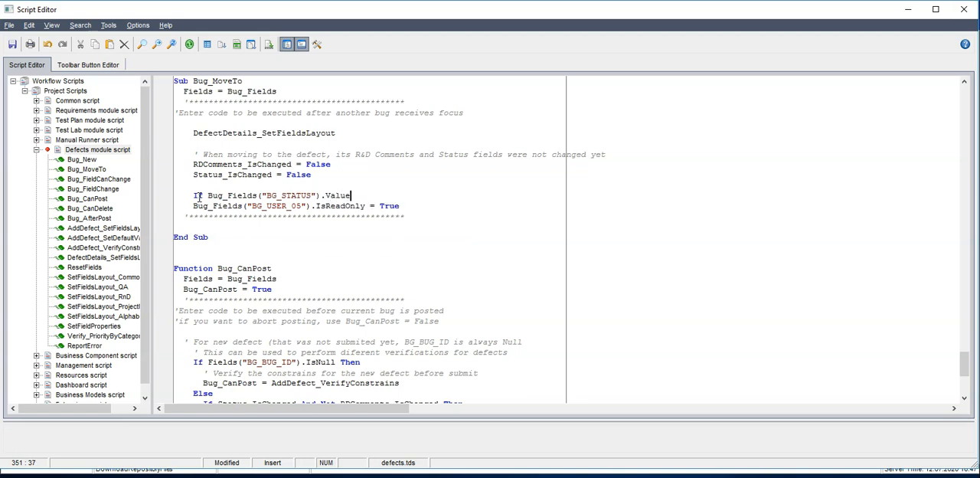
text(= ")
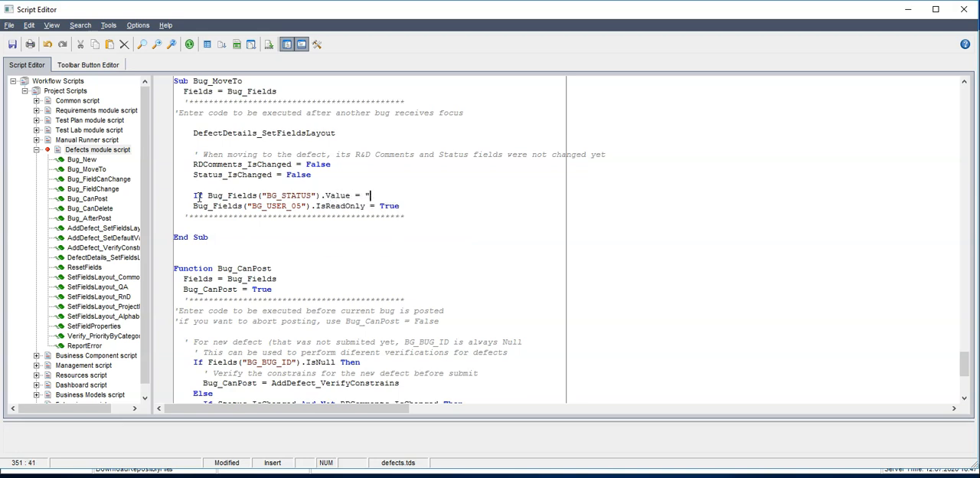
text("Open" t)
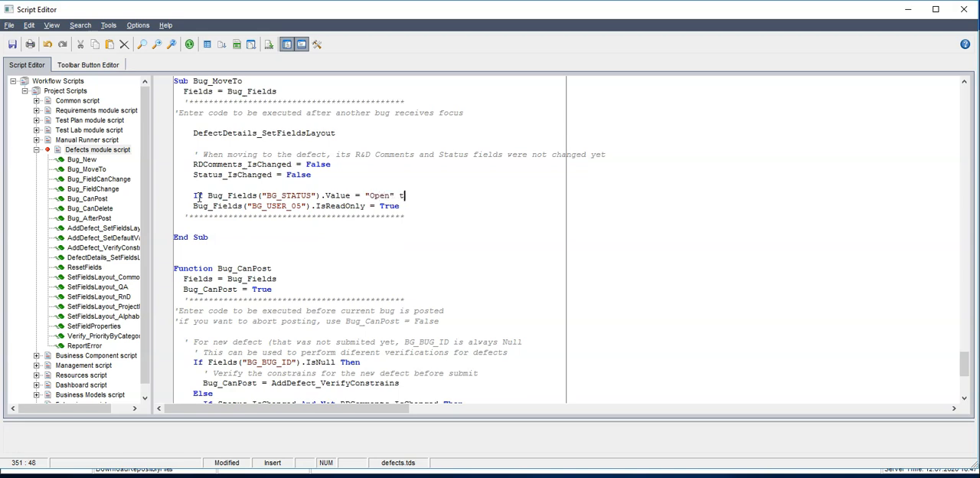
text(hen)
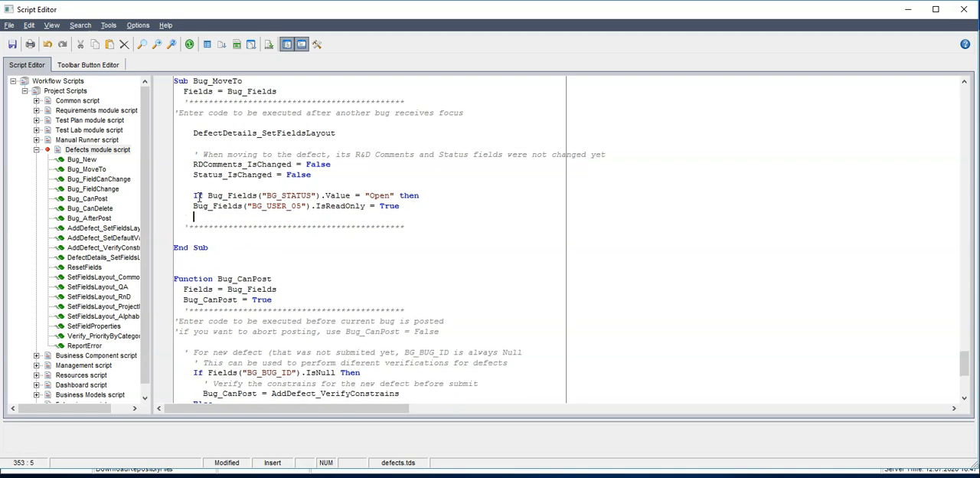
Step: Close the block with end if and save the script, which passes syntax check
text(end if)
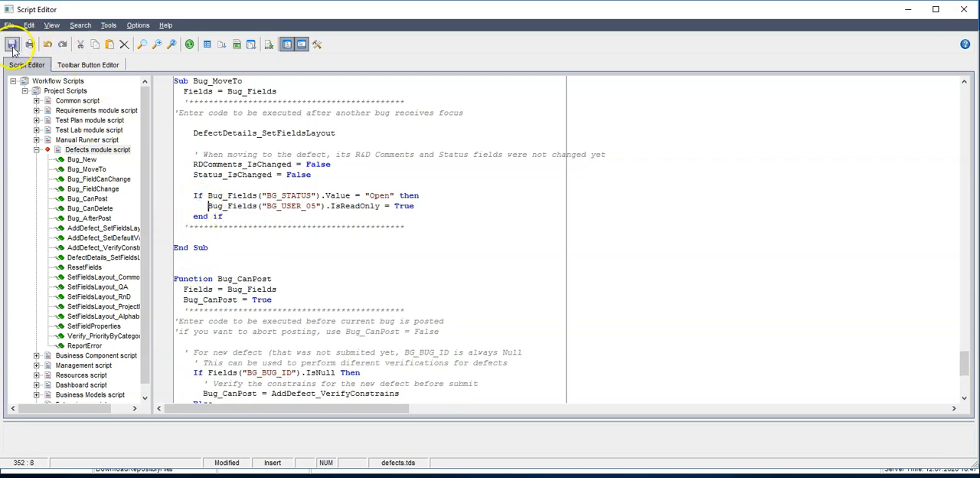
click(12, 43)
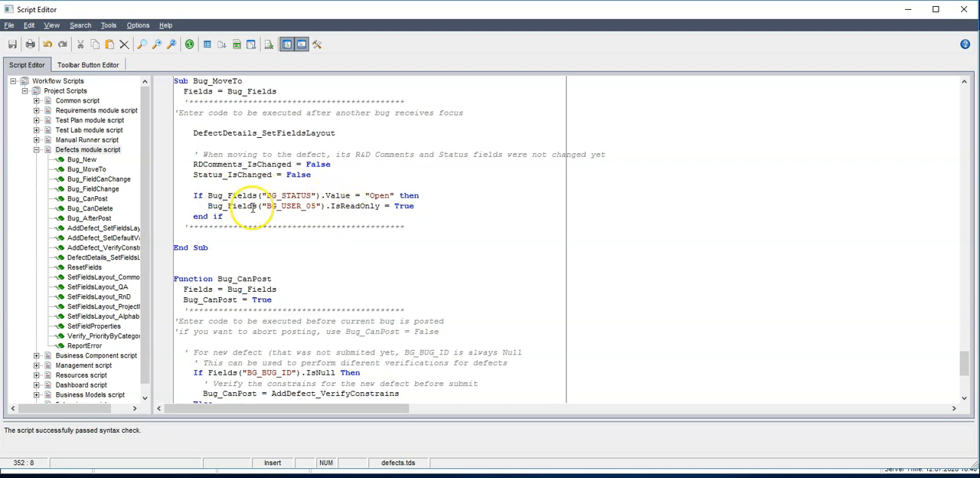
Step: Add the 'Field Category comment to the IsReadOnly line and leave the Script Editor
double_click(292, 206)
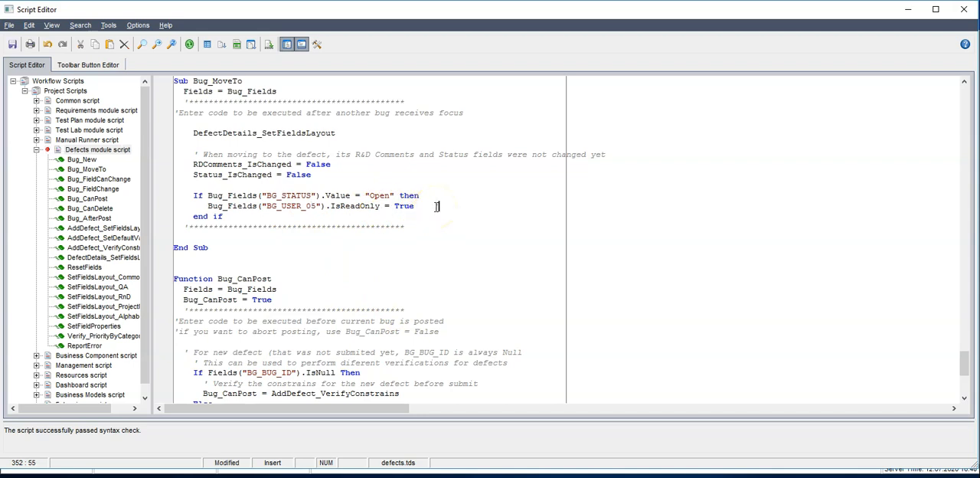
text(Field Re)
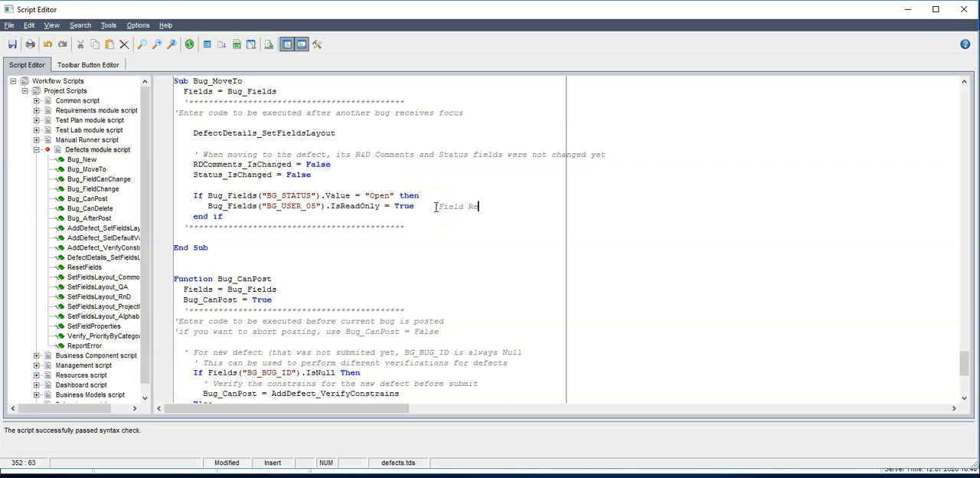
text(Category)
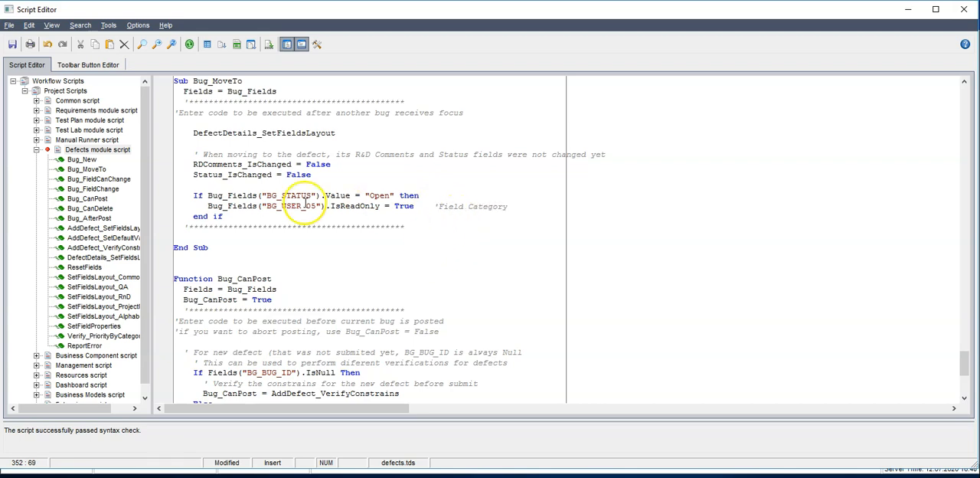
double_click(295, 206)
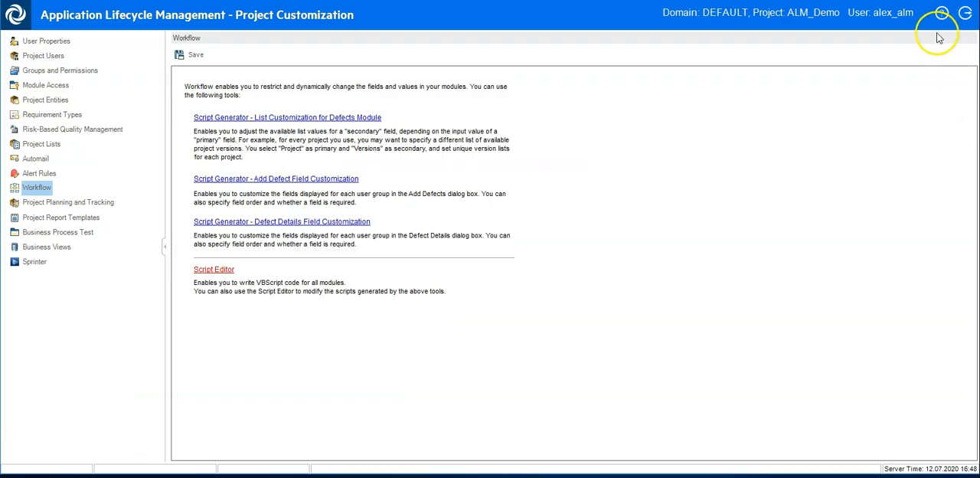
Step: Exit Project Customization, confirming the change type, and return to defect 30's details
click(190, 54)
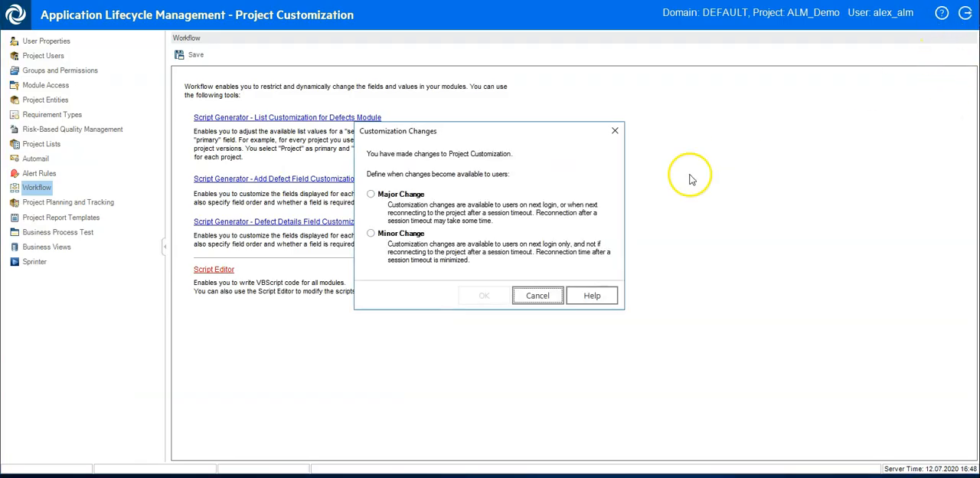
click(483, 295)
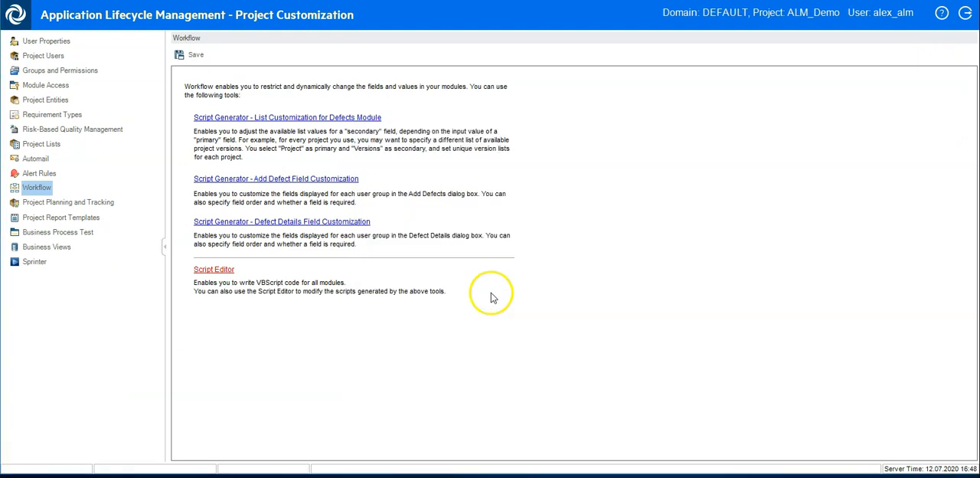
click(34, 134)
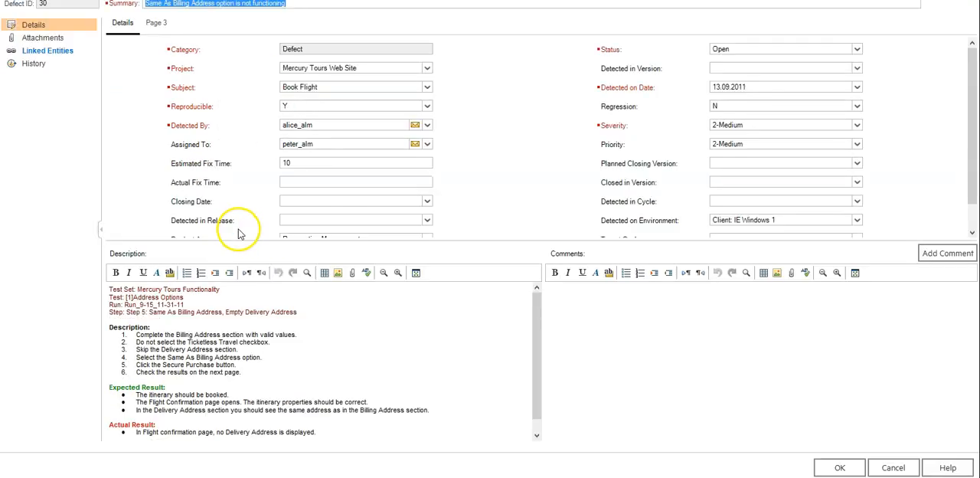
Step: Check Open defect 30's Category is greyed out while Closed defect 23's Category dropdown still offers choices
click(355, 49)
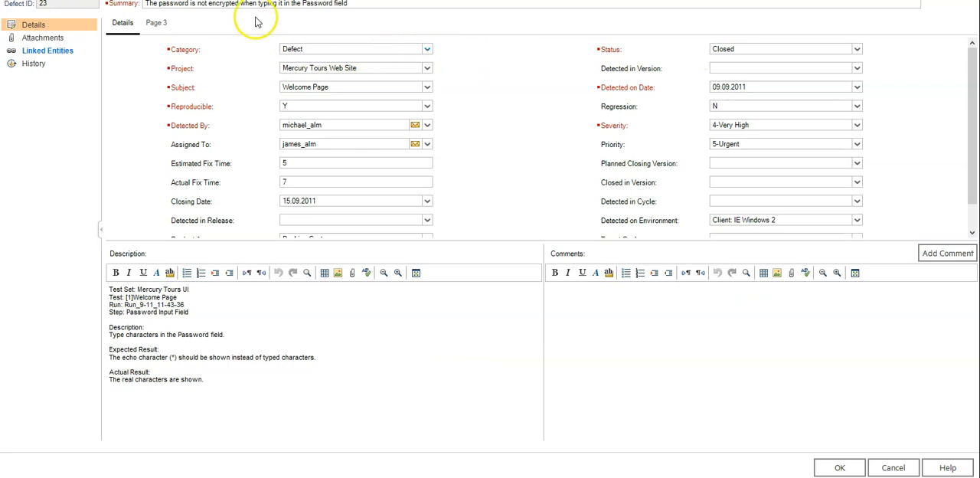
click(427, 49)
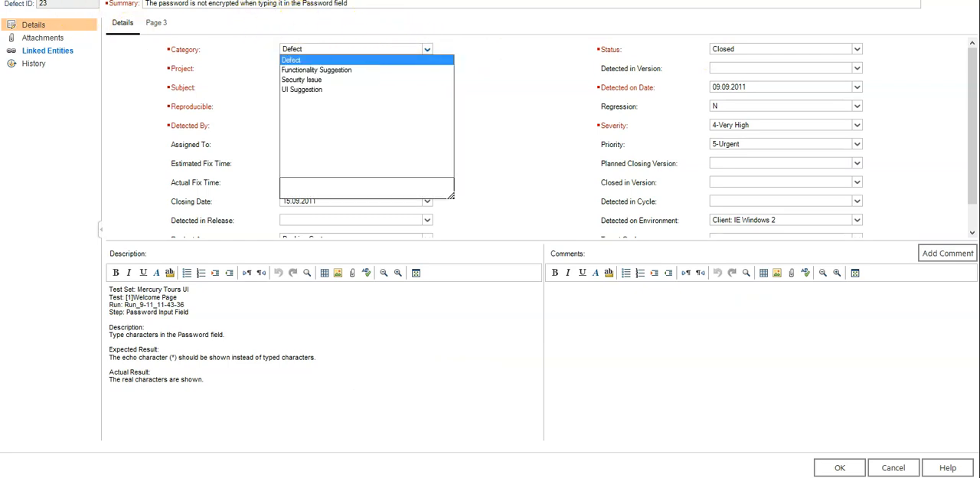
click(290, 60)
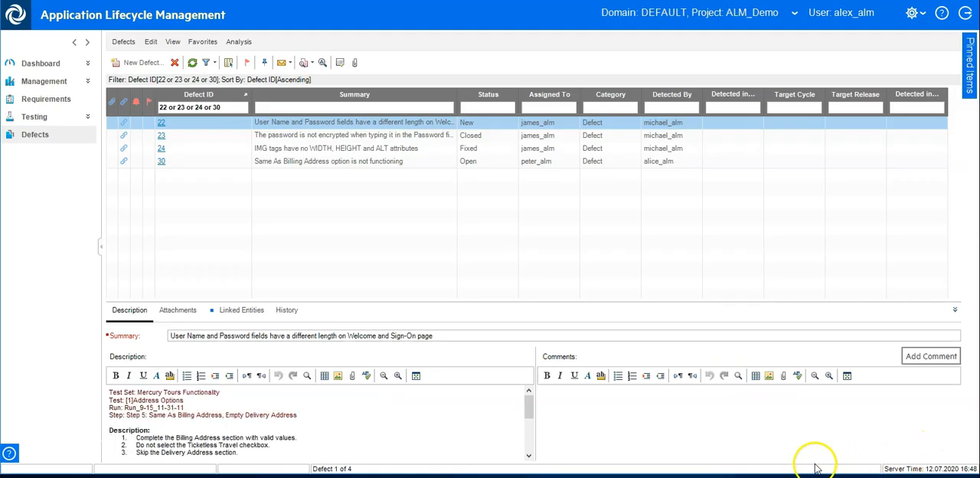
Step: In the grid, show New defect 22's Category offers choices while Open defect 30's Category cannot be edited
click(352, 161)
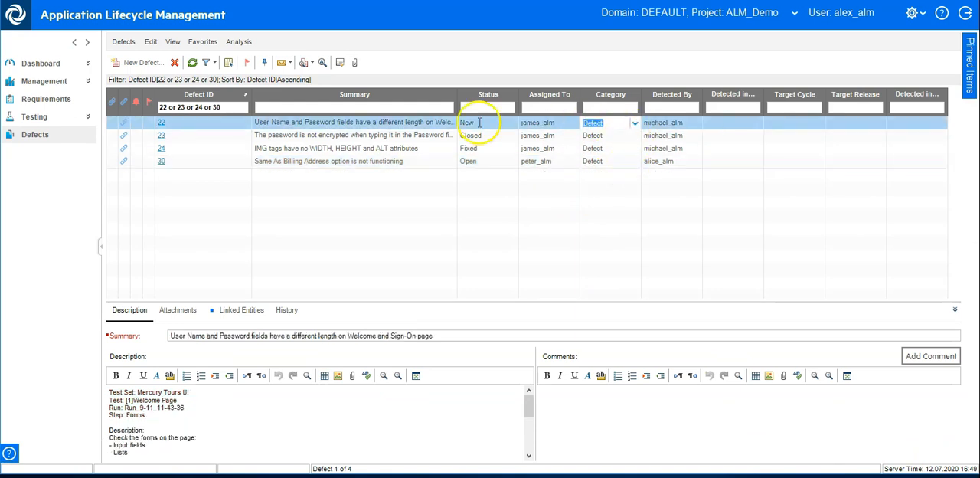
click(634, 122)
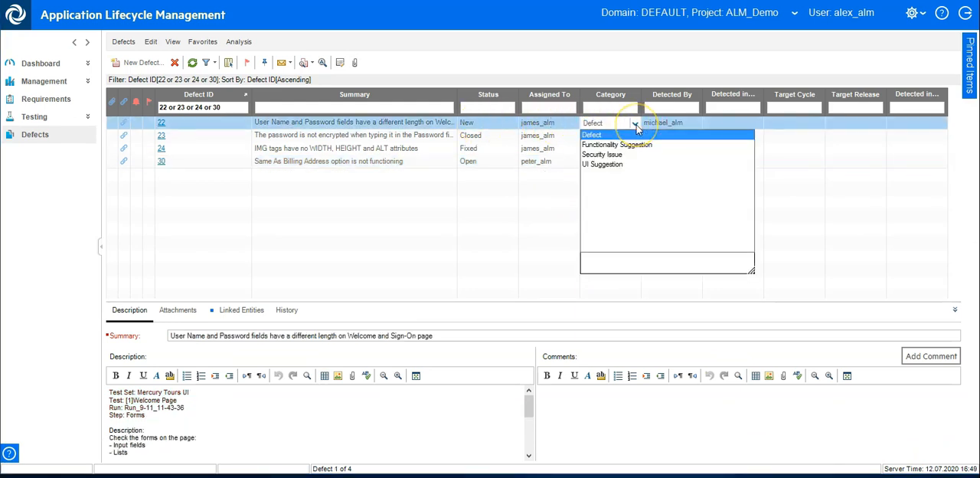
click(591, 134)
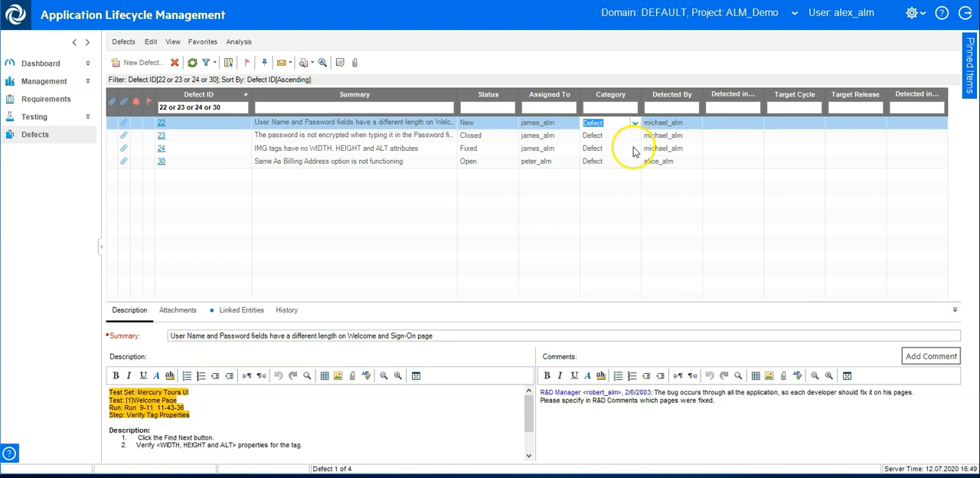
click(161, 148)
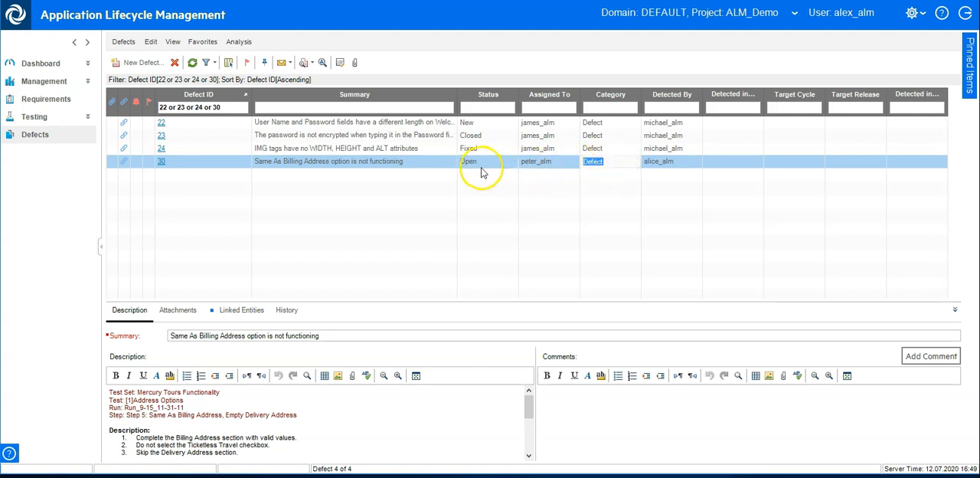
click(468, 161)
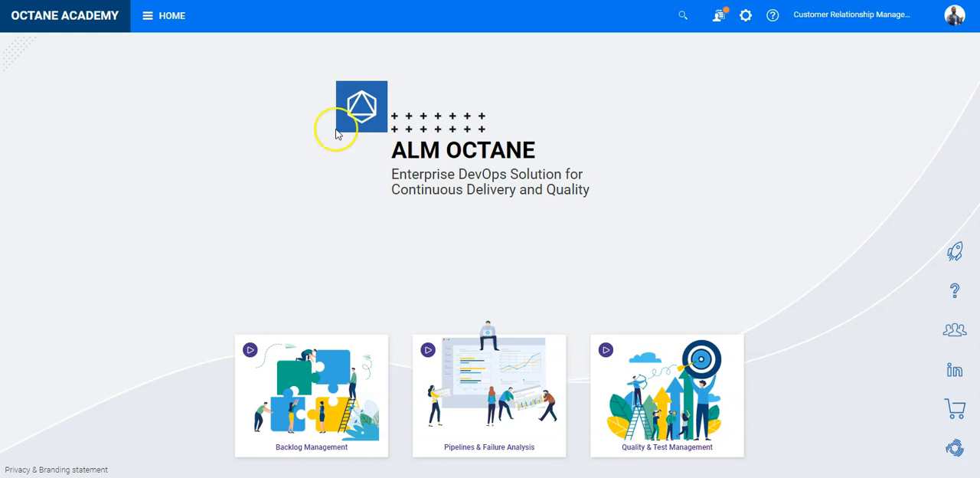
mouse_move(196, 52)
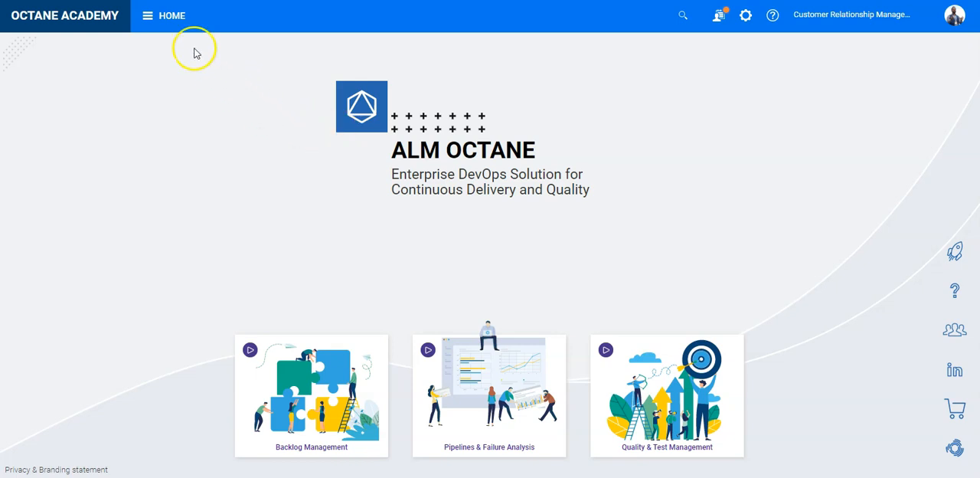
Step: In the Issues defects grid, set defect 6020's Defect type to Escaped and select the Opened defect 6025
click(147, 15)
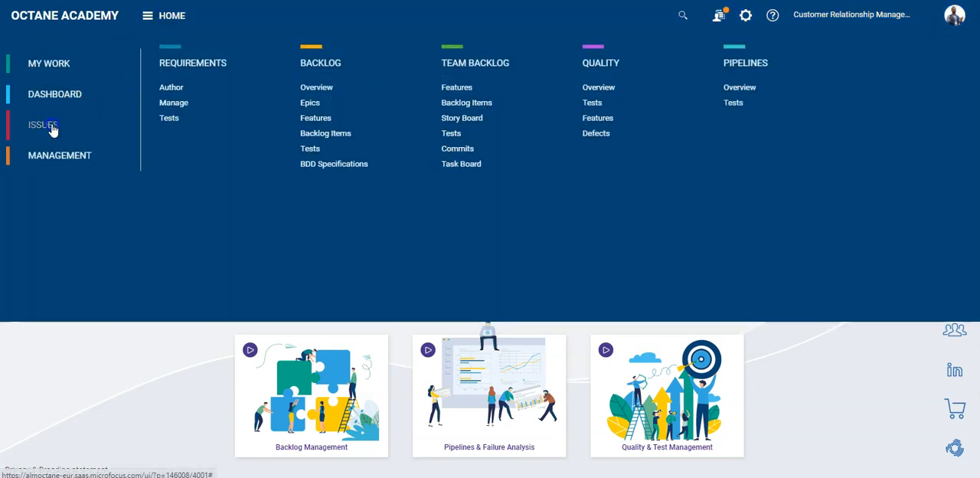
click(43, 125)
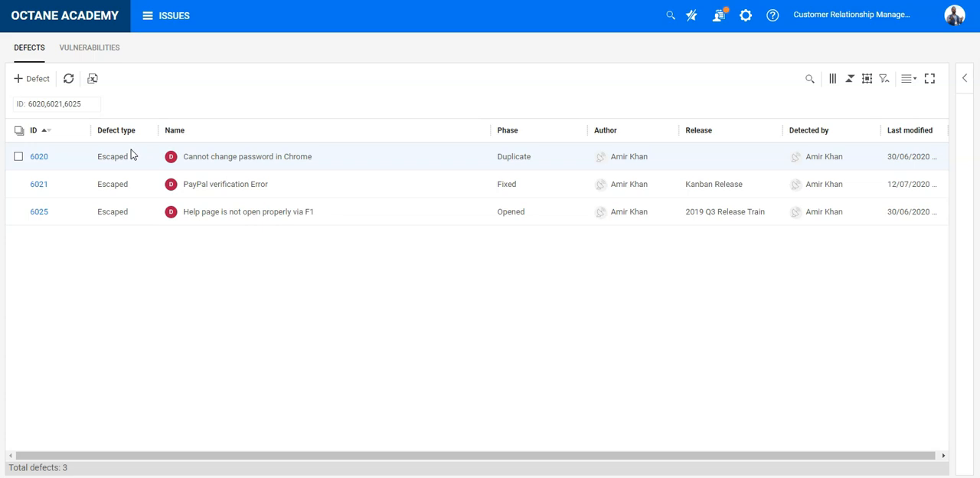
click(19, 157)
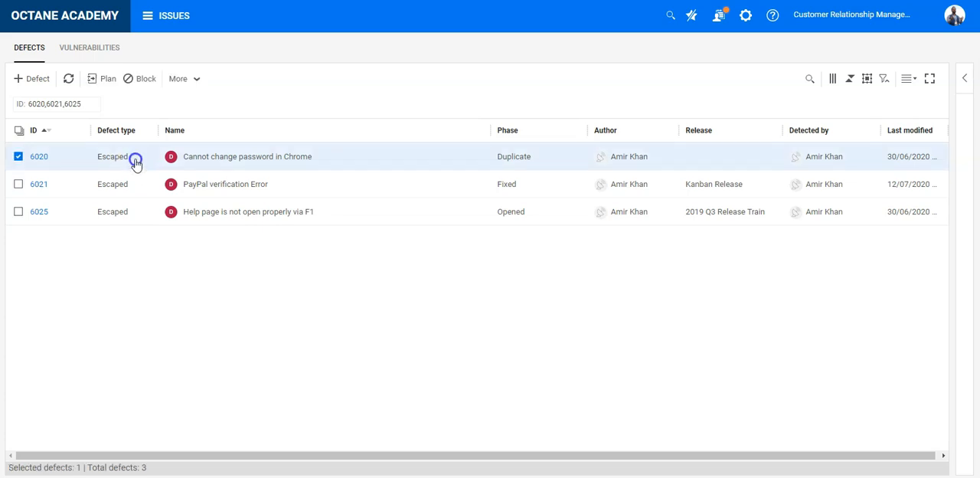
click(115, 156)
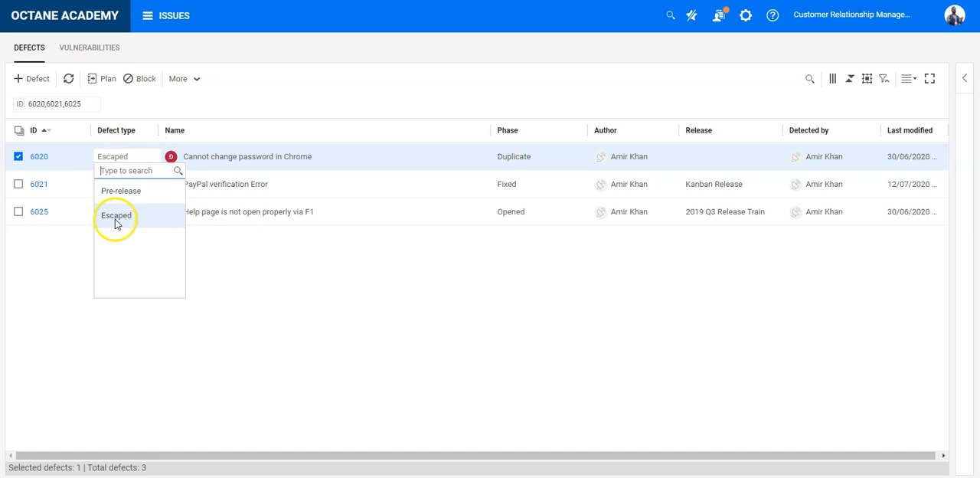
click(115, 215)
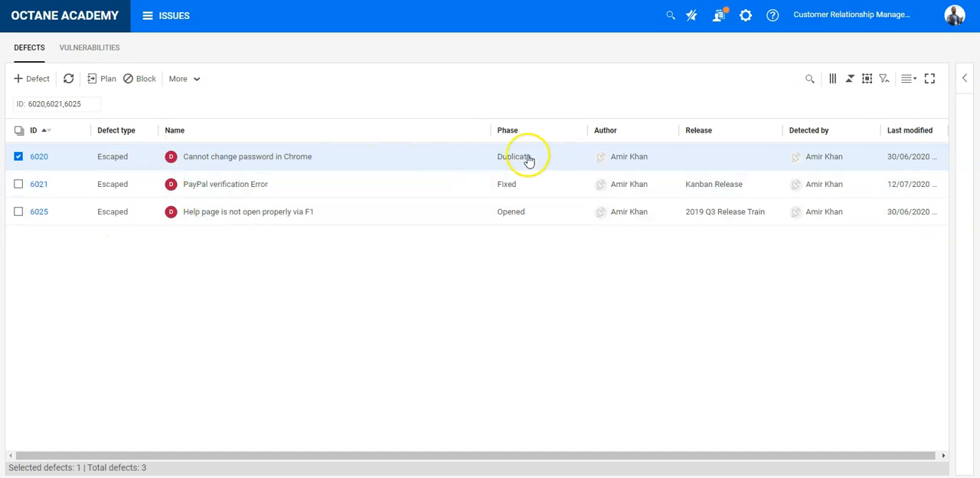
click(113, 183)
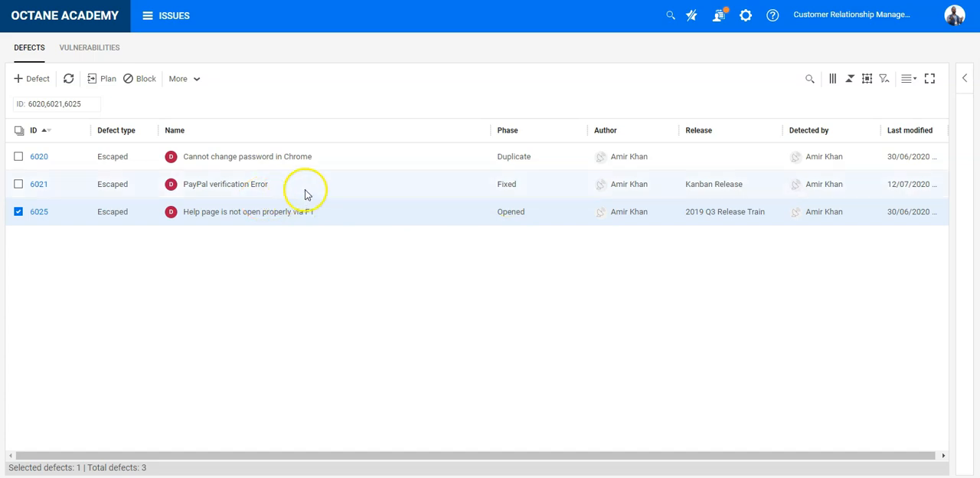
Step: Start a new Defect rule from Settings > Spaces > Defect Rules
click(745, 15)
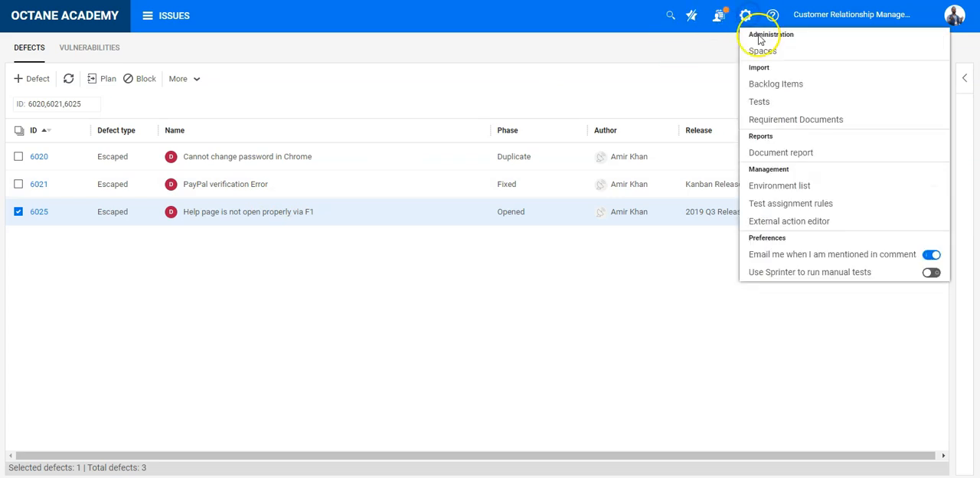
click(764, 49)
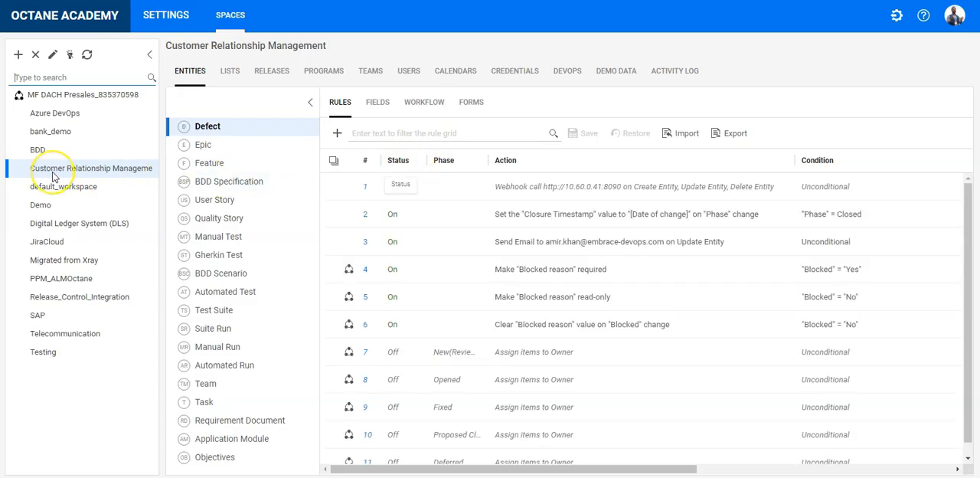
mouse_move(92, 167)
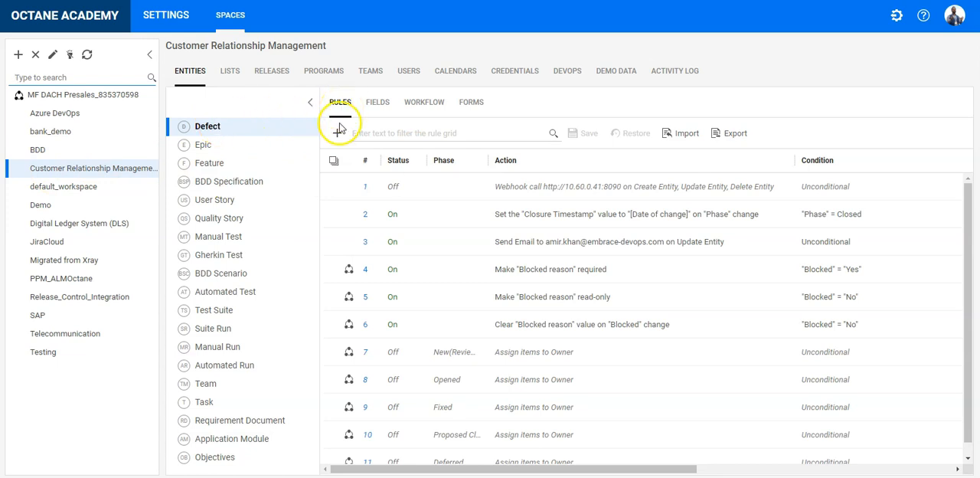
click(339, 129)
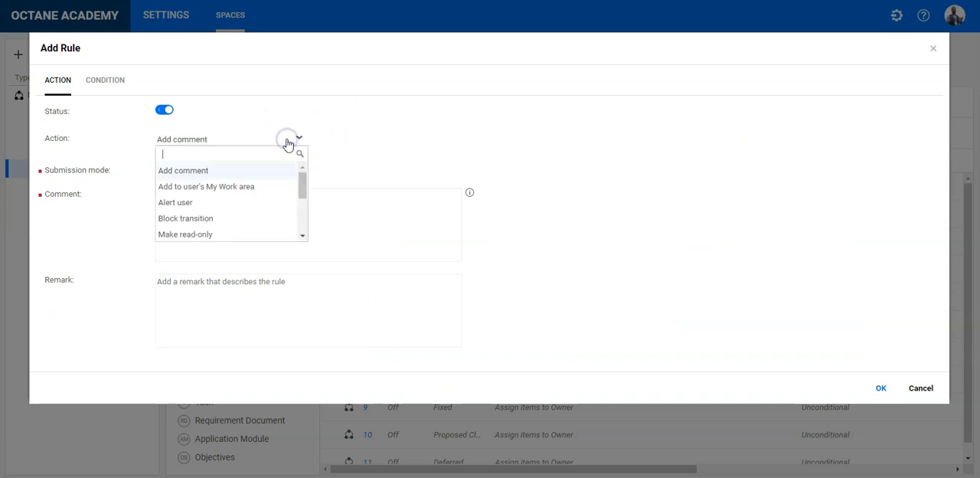
Step: Give the rule the Make read-only action on the Defect type field
text(rea)
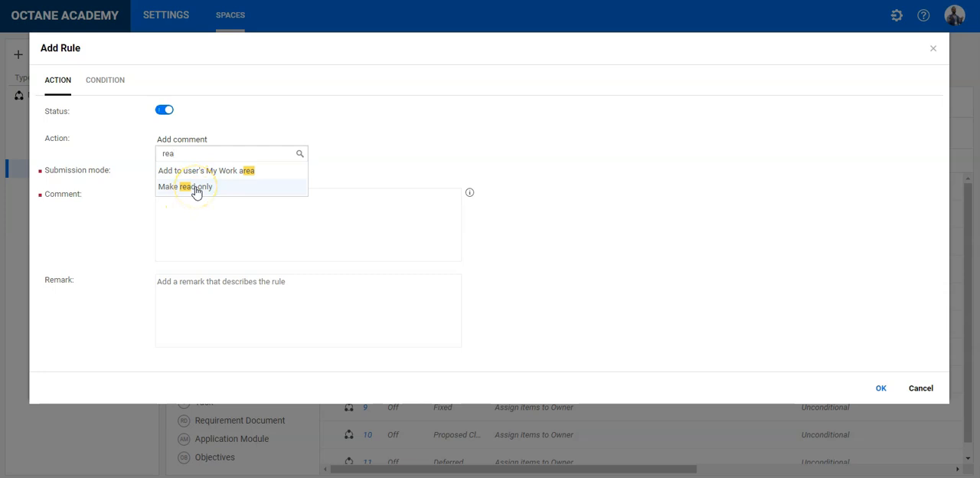
click(185, 186)
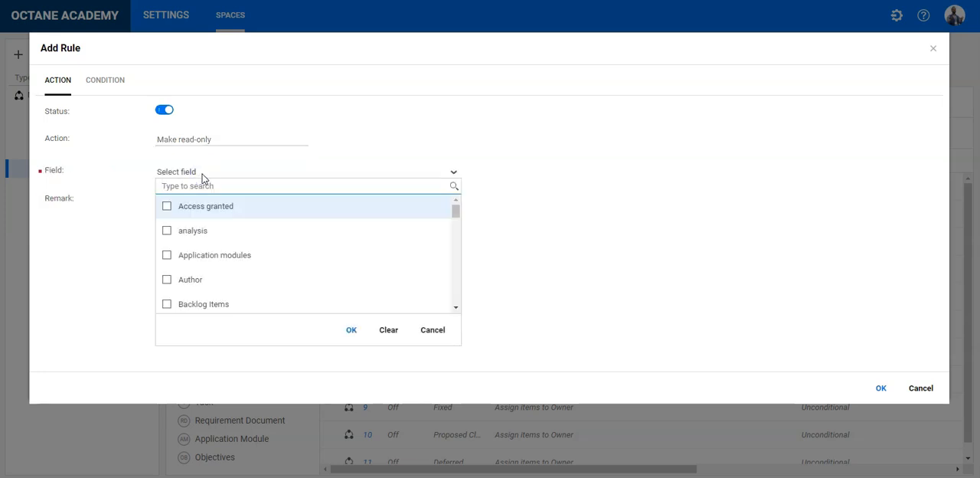
text(defe)
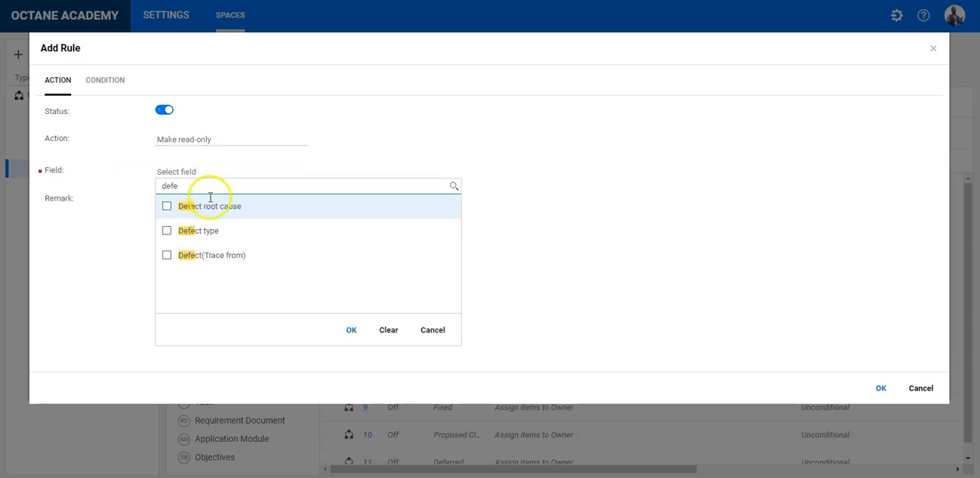
click(166, 230)
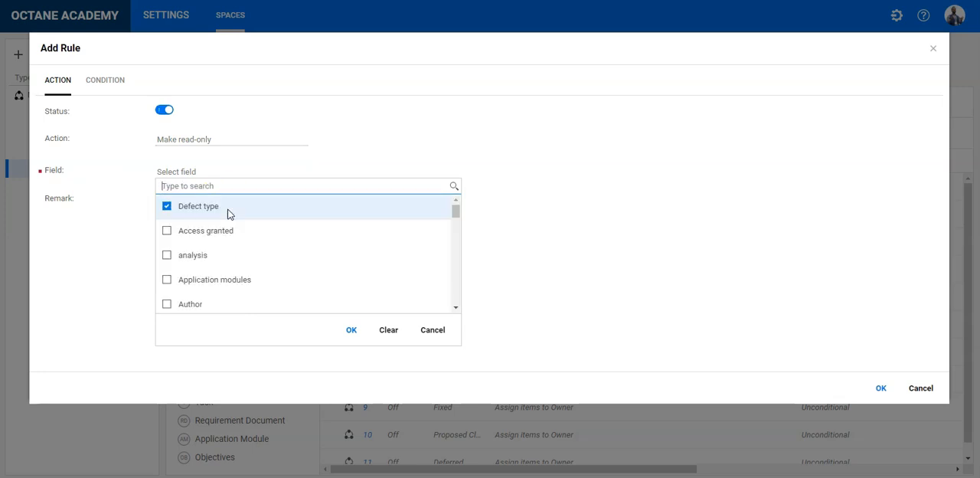
mouse_move(263, 279)
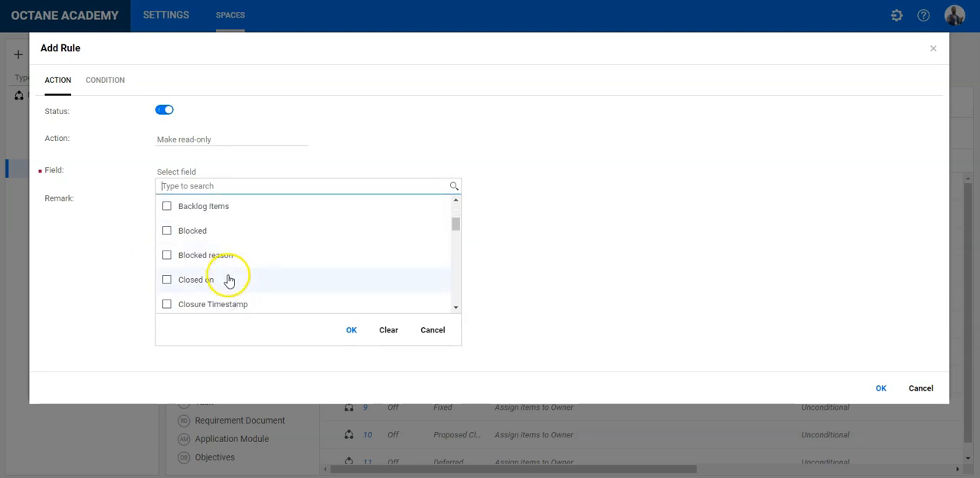
click(167, 267)
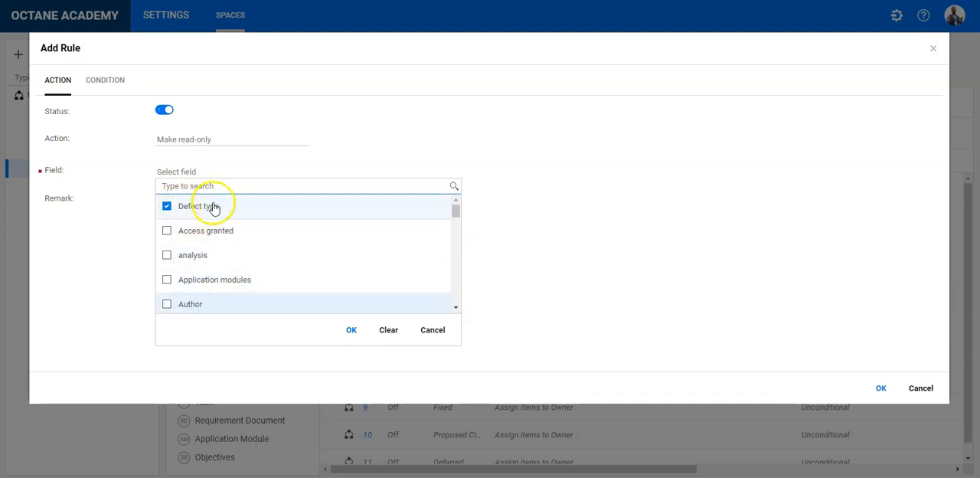
click(351, 329)
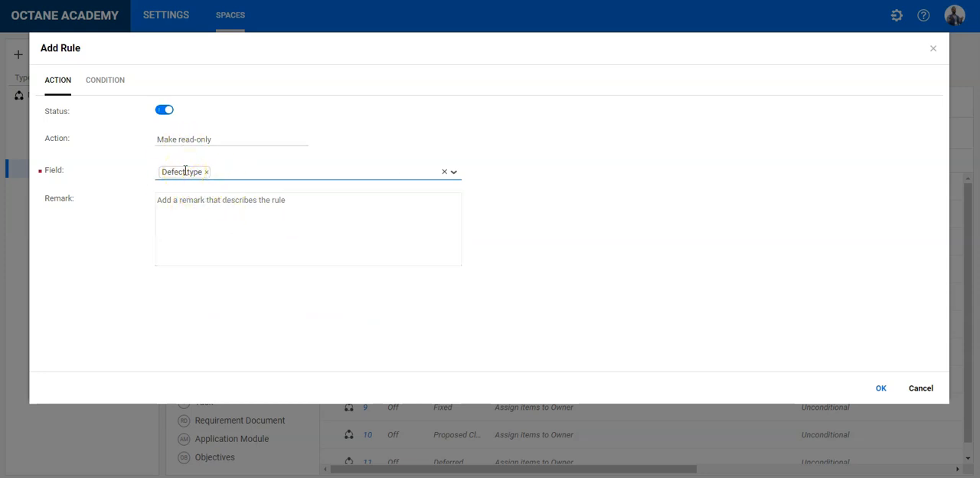
click(105, 79)
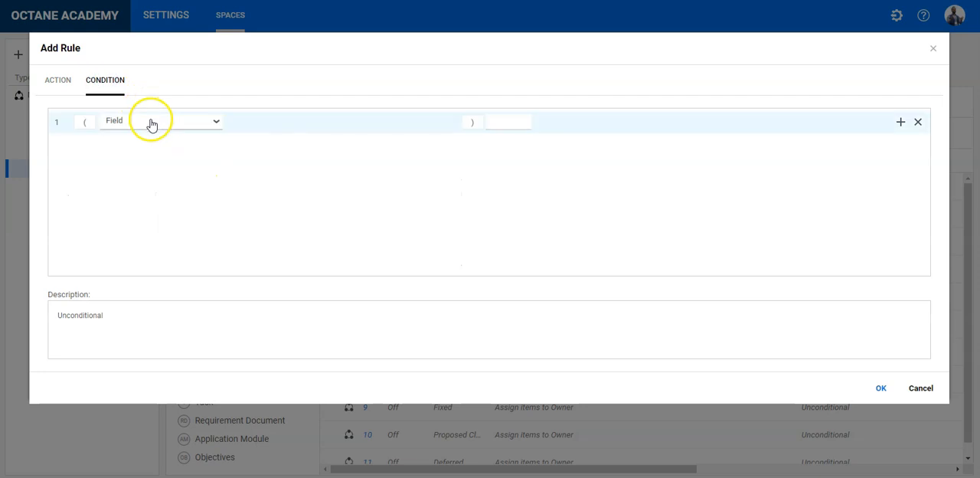
Step: Set the rule's condition to Phase = Opened
text(phas)
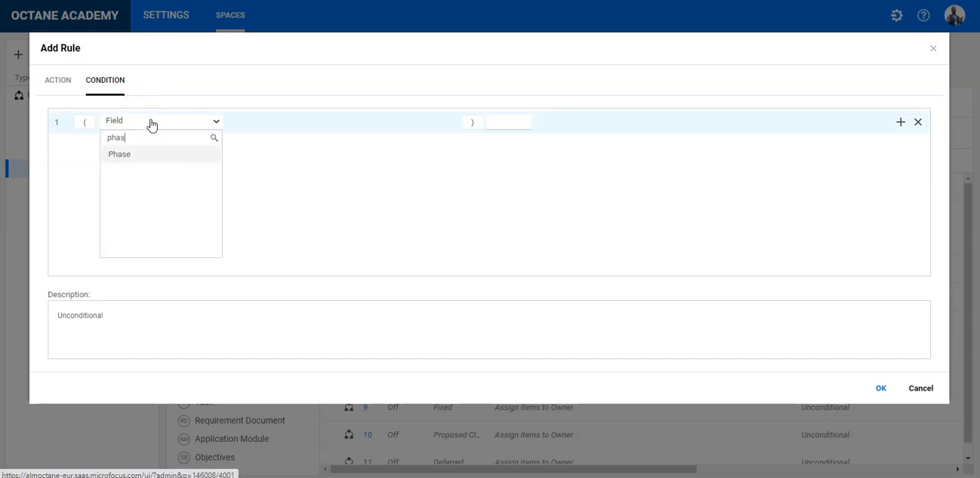
click(118, 154)
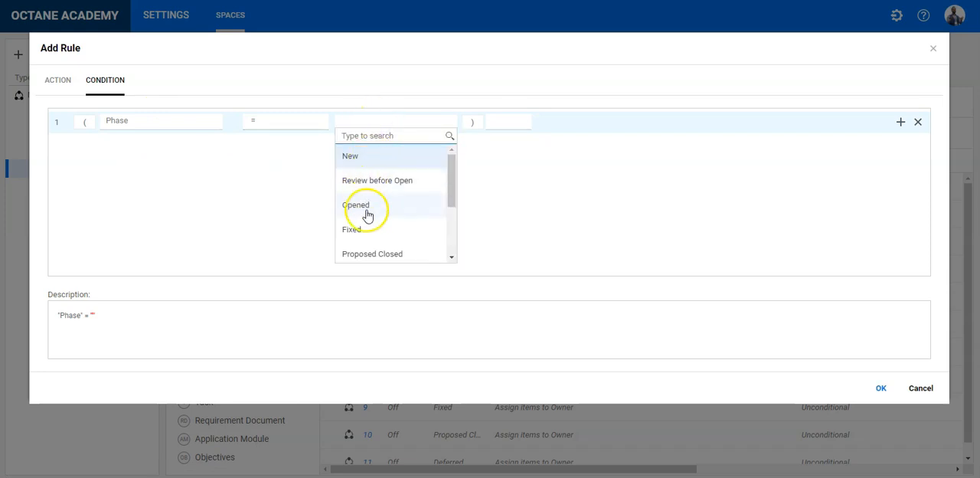
click(355, 204)
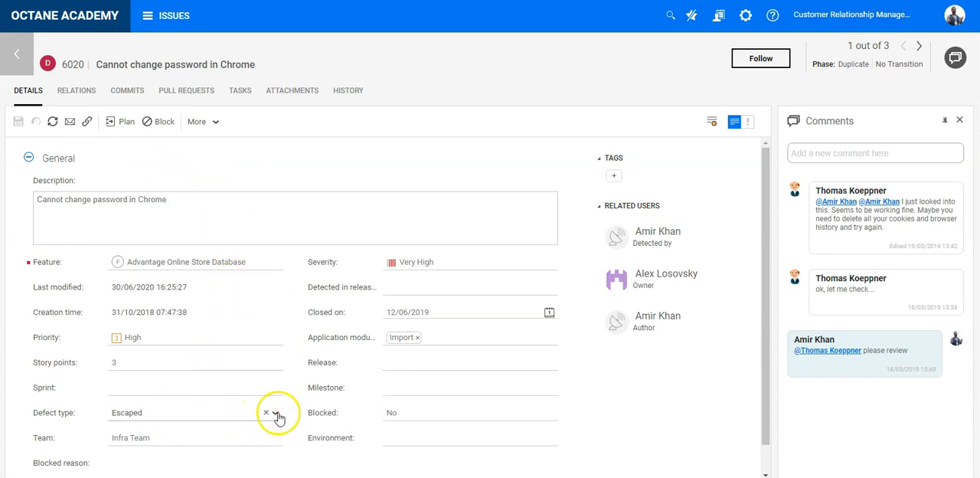
Step: Try 6020's Defect type, step through defects 6021 and 6025, and return to the defects list
click(275, 412)
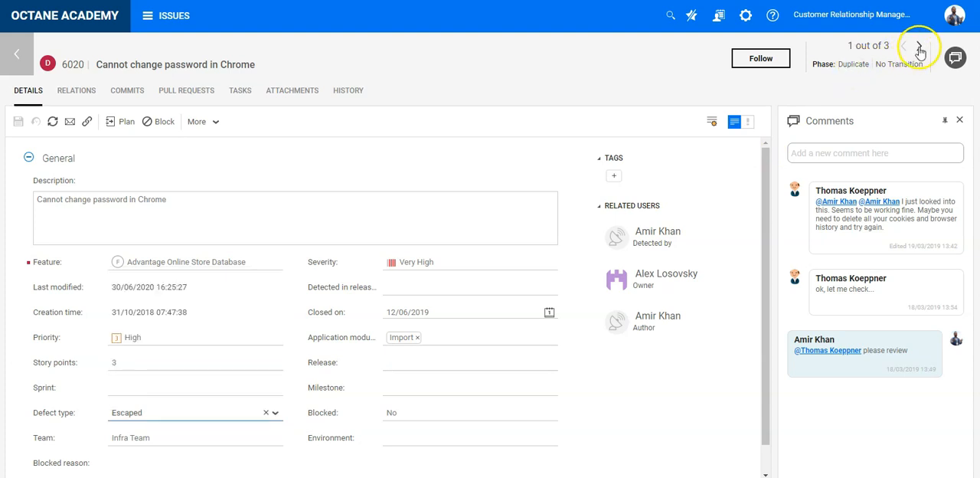
click(919, 46)
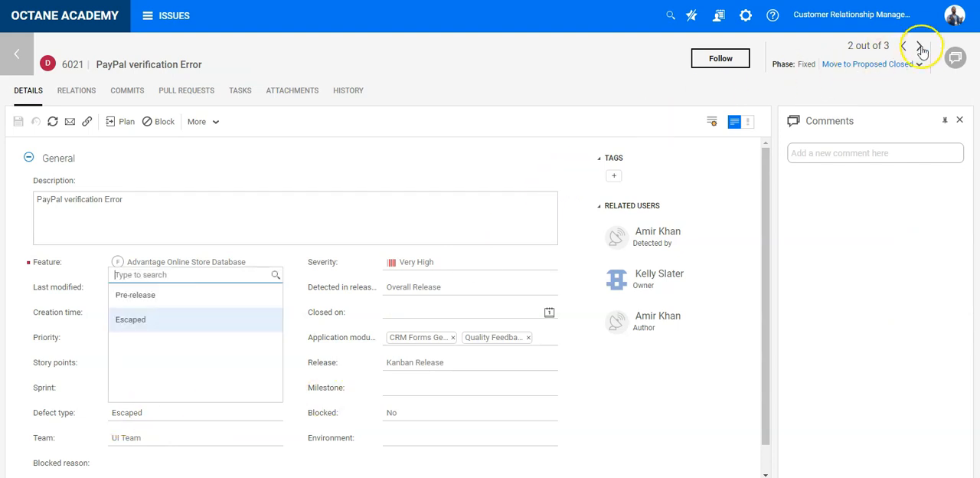
click(918, 45)
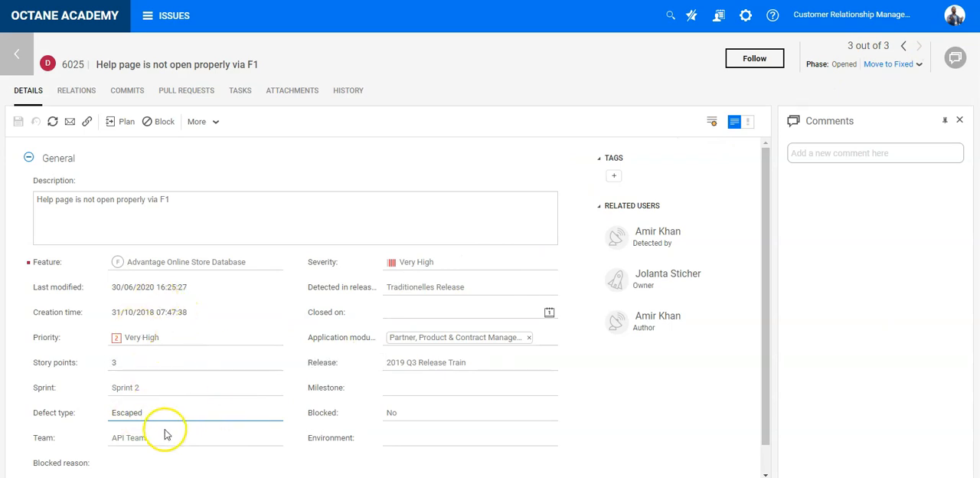
click(17, 52)
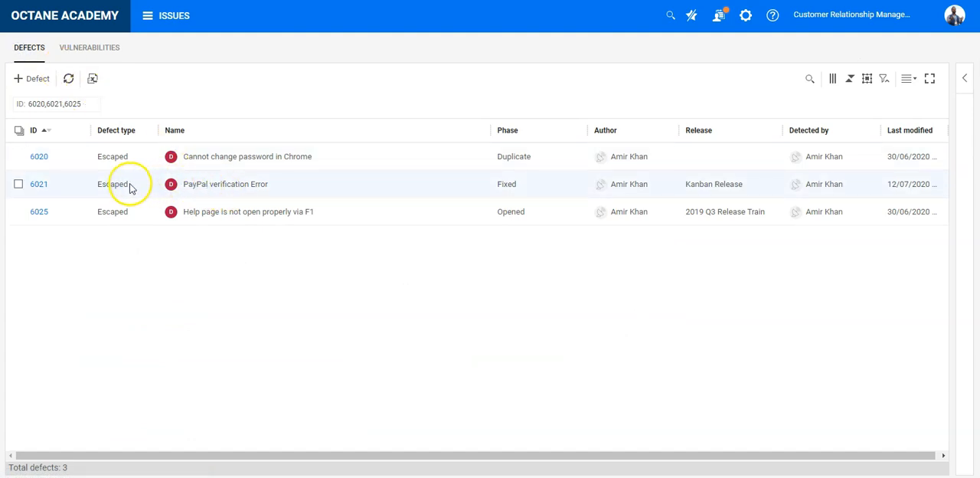
click(112, 184)
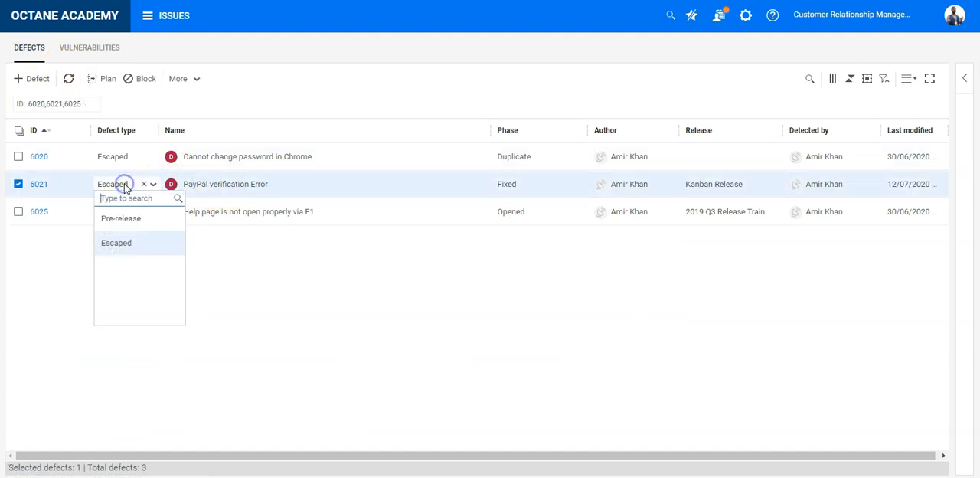
click(113, 156)
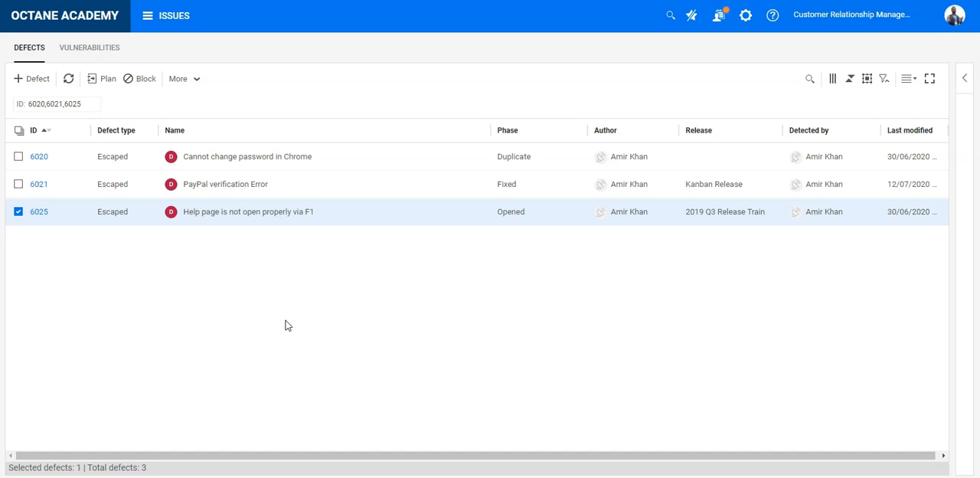
mouse_move(227, 217)
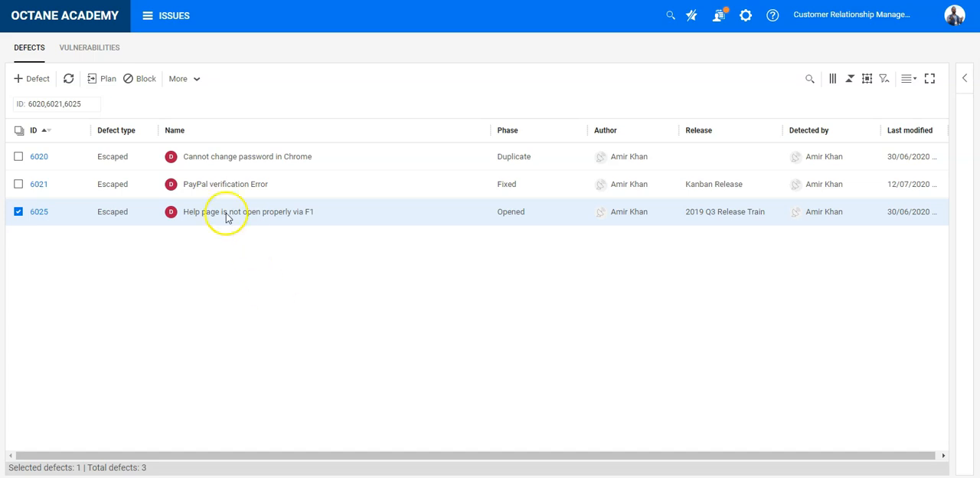